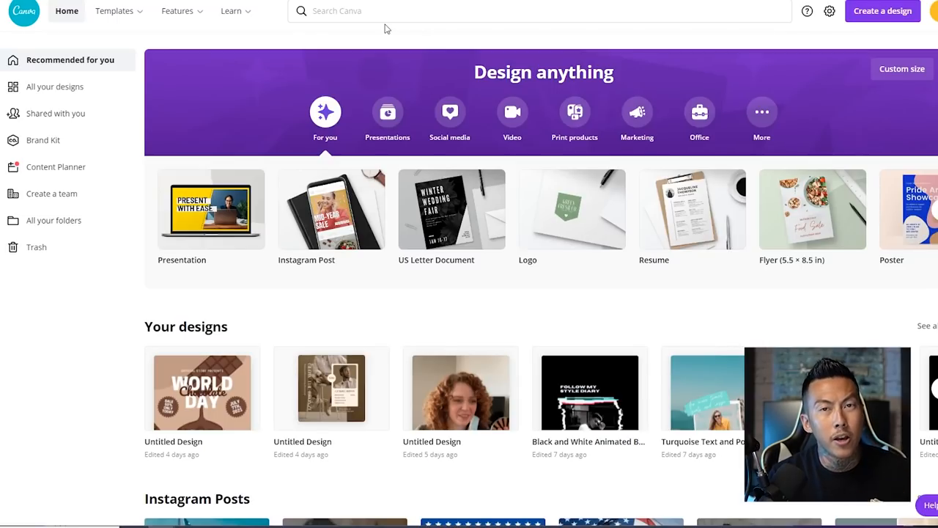
# Step: Search templates for 'instagram story' and open the black-and-white Spring Sale story template
pyautogui.click(352, 11)
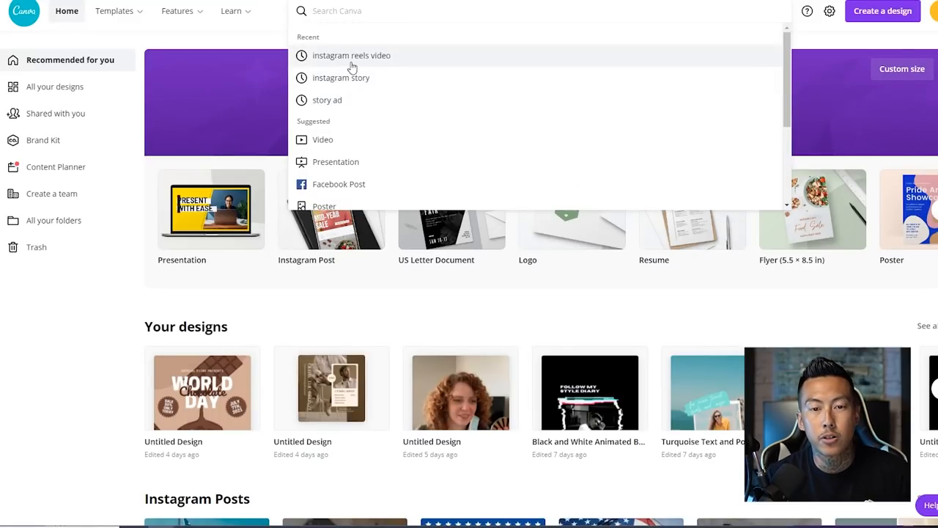
pyautogui.moveTo(362, 88)
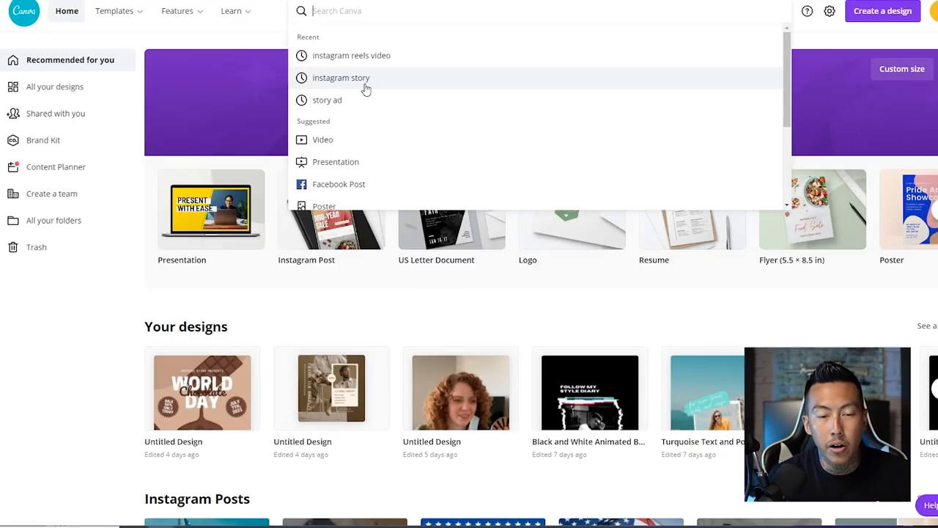
pyautogui.click(341, 78)
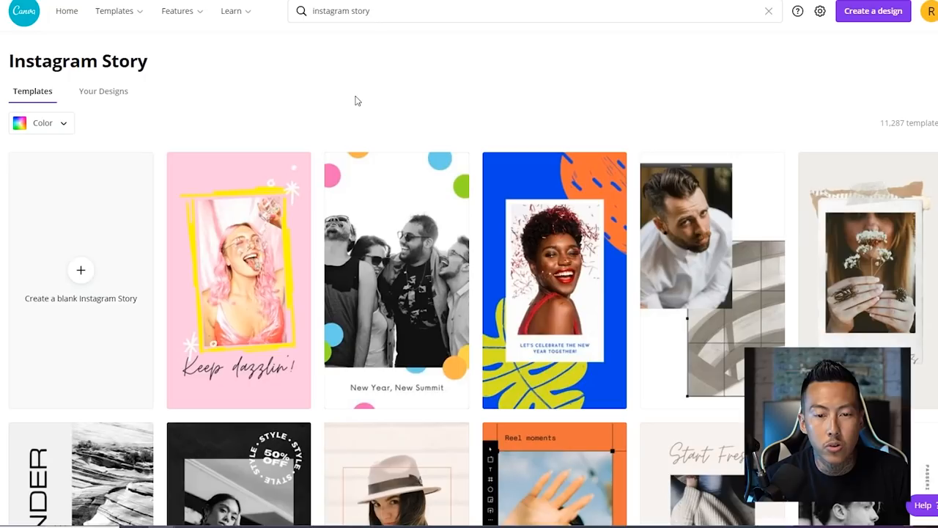
pyautogui.scroll(-3)
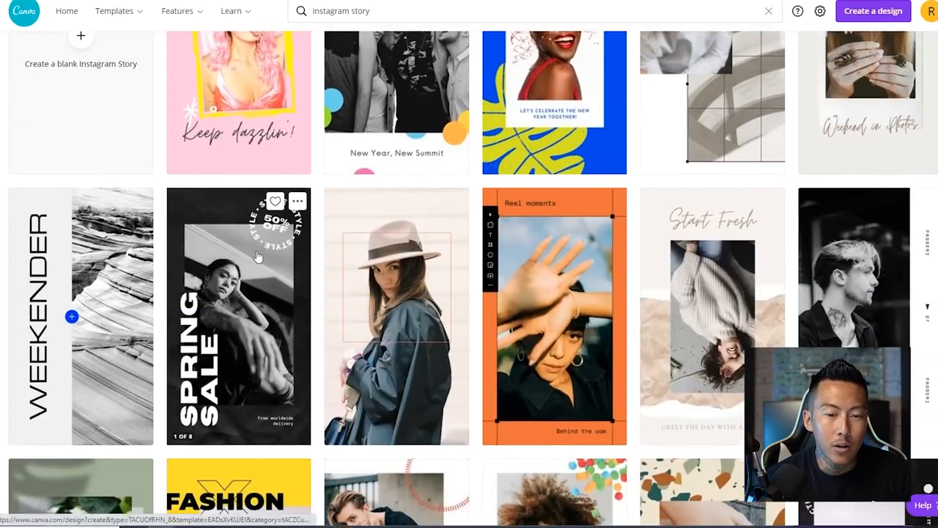
pyautogui.scroll(-3)
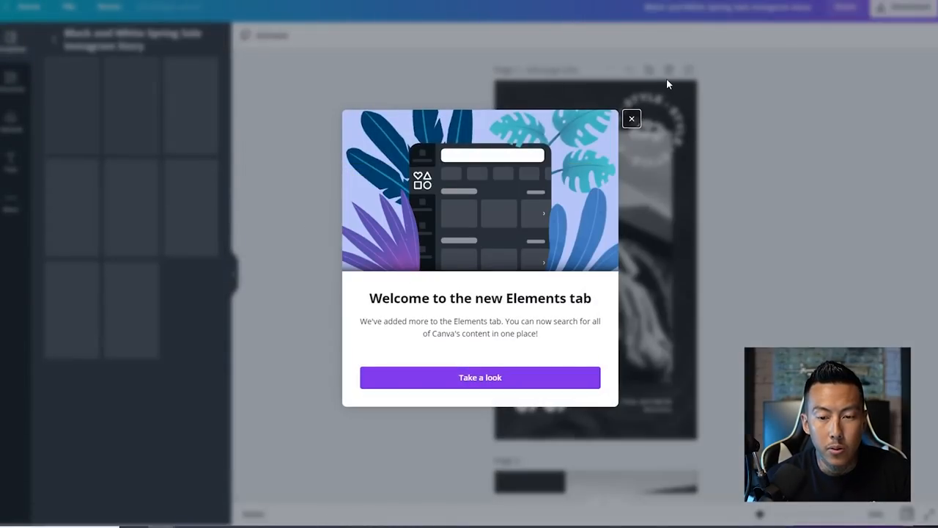
# Step: Dismiss the welcome notice, restore page 1's Spring Sale layout and select the woman's photo
pyautogui.click(631, 118)
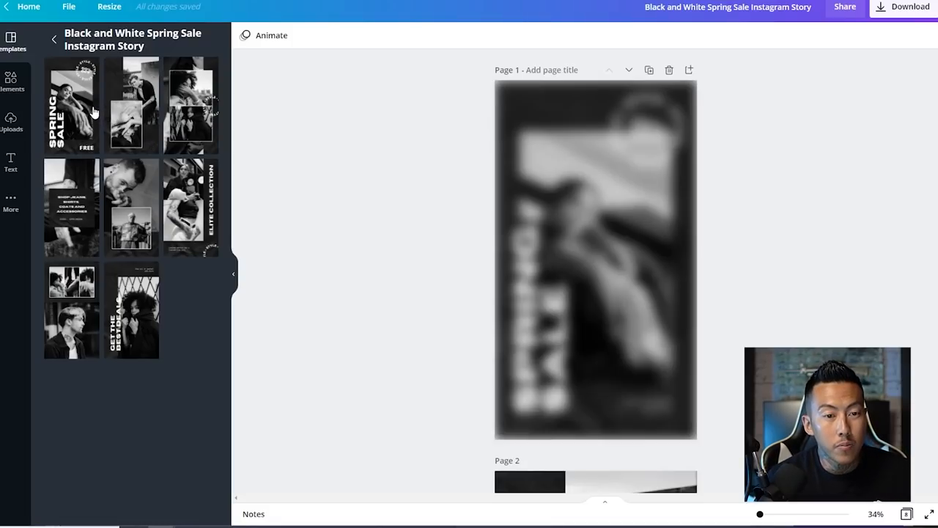
pyautogui.click(190, 105)
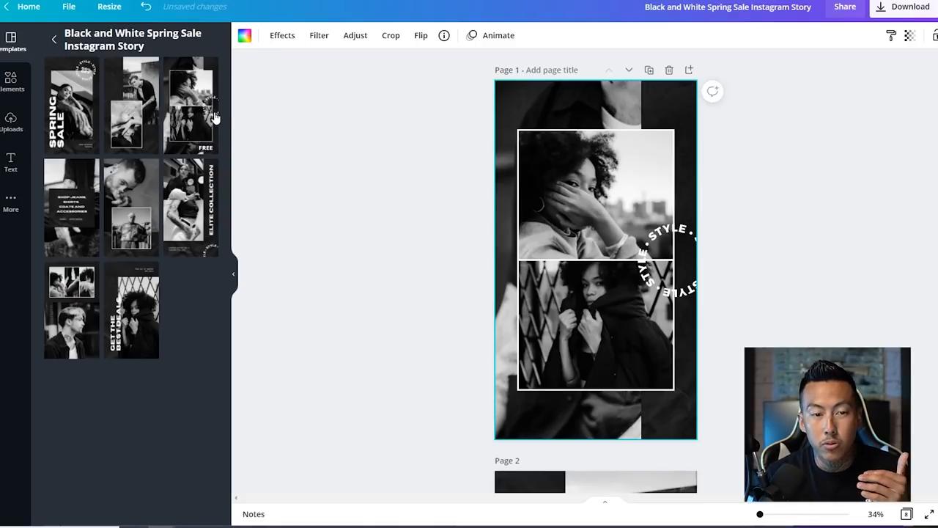
pyautogui.click(71, 207)
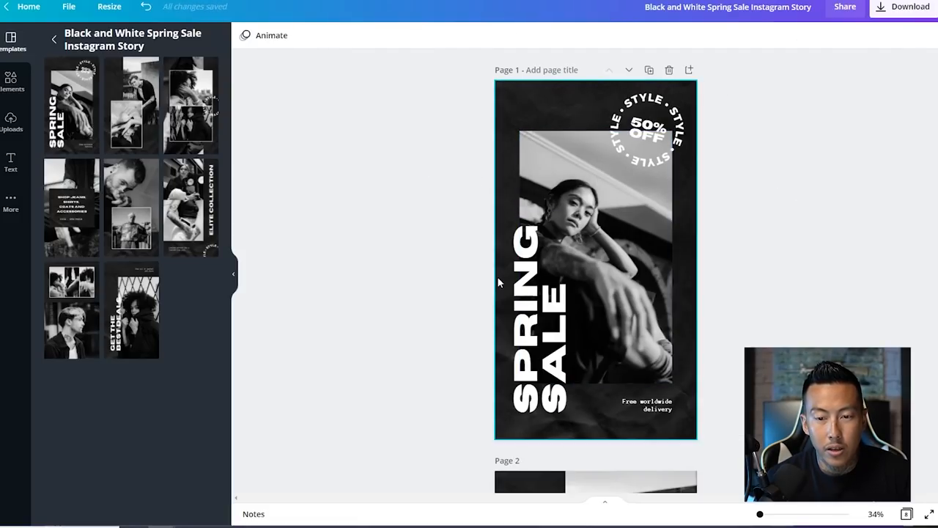
pyautogui.click(593, 257)
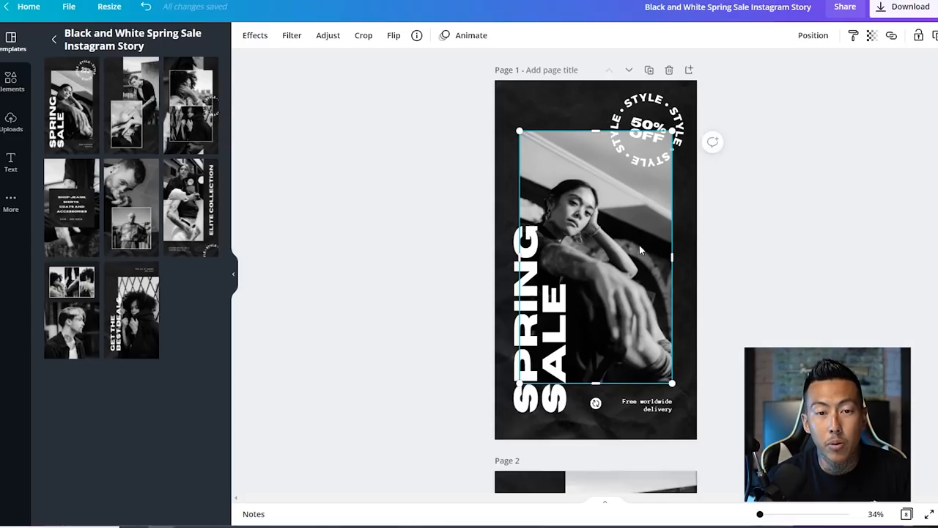
# Step: Add the NINJAS shirt photo from Uploads, enlarge it across the page and crop its sides
pyautogui.click(11, 121)
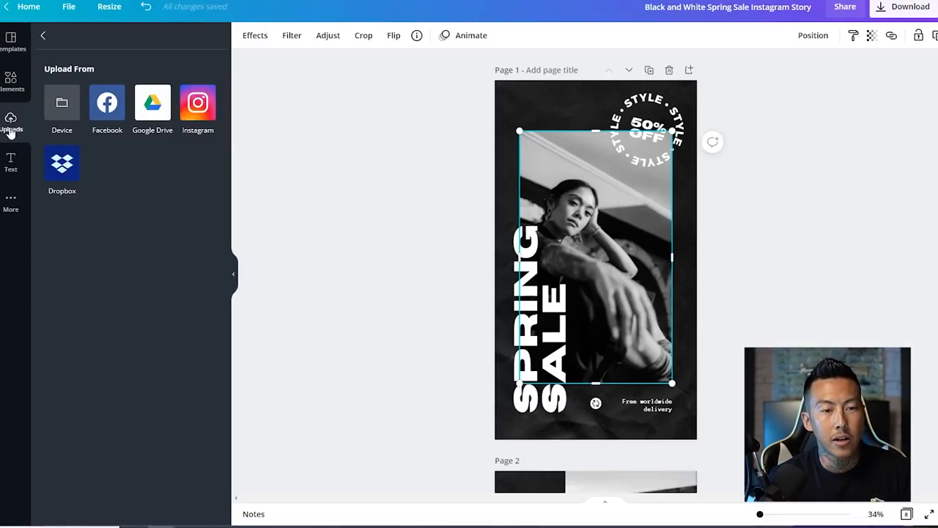
pyautogui.click(11, 123)
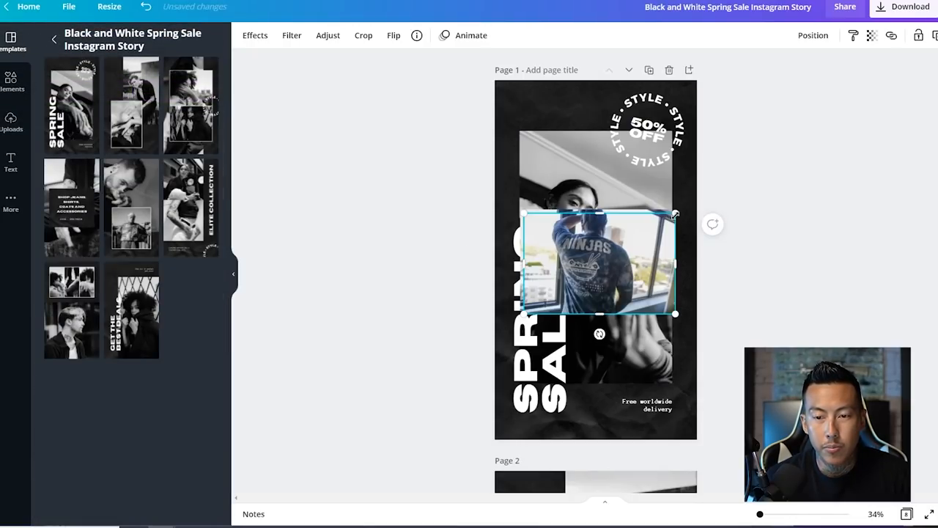
pyautogui.moveTo(674, 314); pyautogui.dragTo(793, 314)
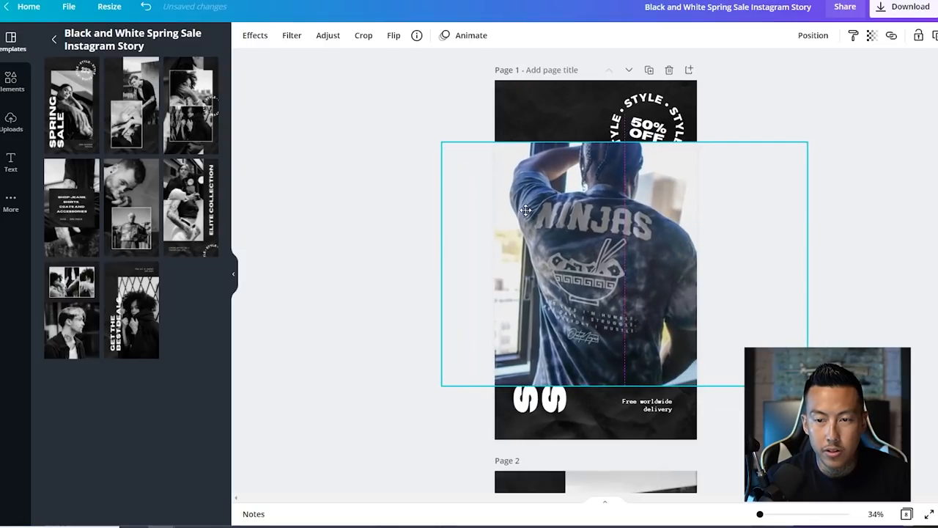
pyautogui.click(363, 35)
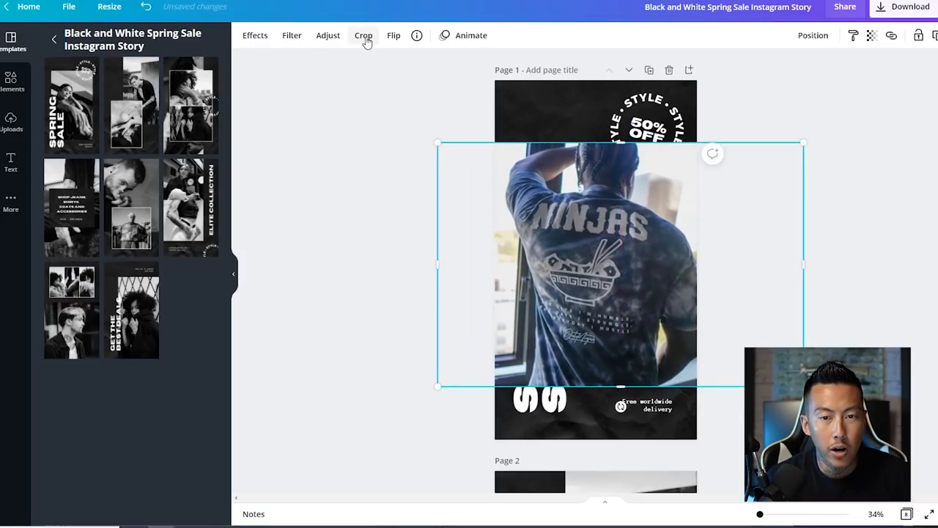
pyautogui.click(363, 35)
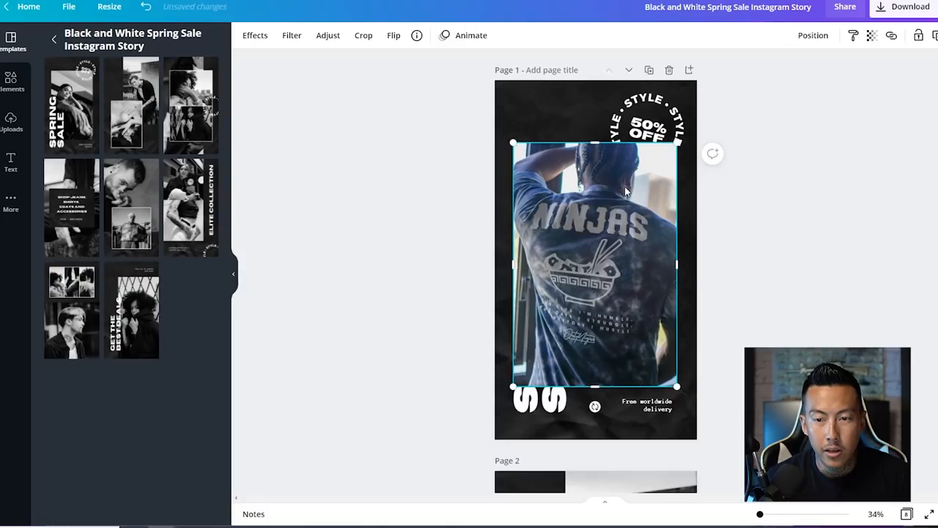
# Step: Send the photo to back and drag it behind the SPRING SALE text
pyautogui.rightClick(627, 190)
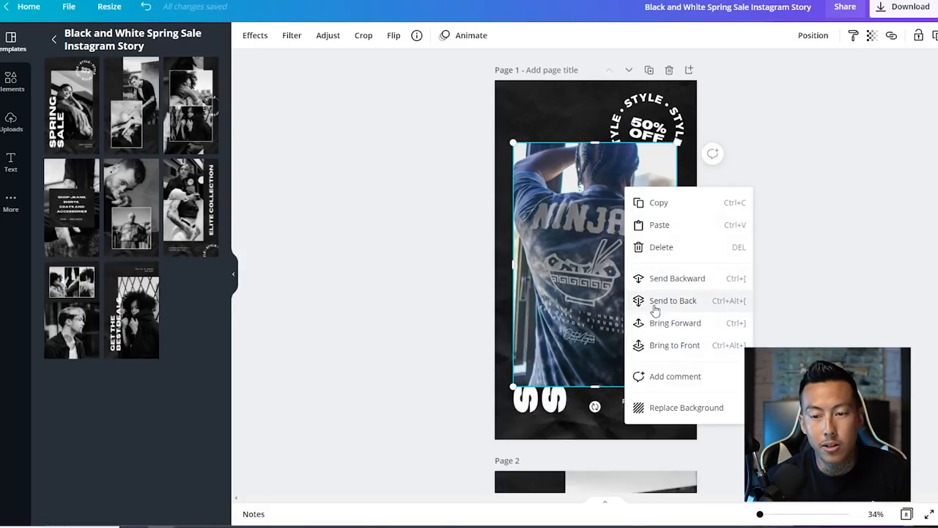
pyautogui.click(673, 300)
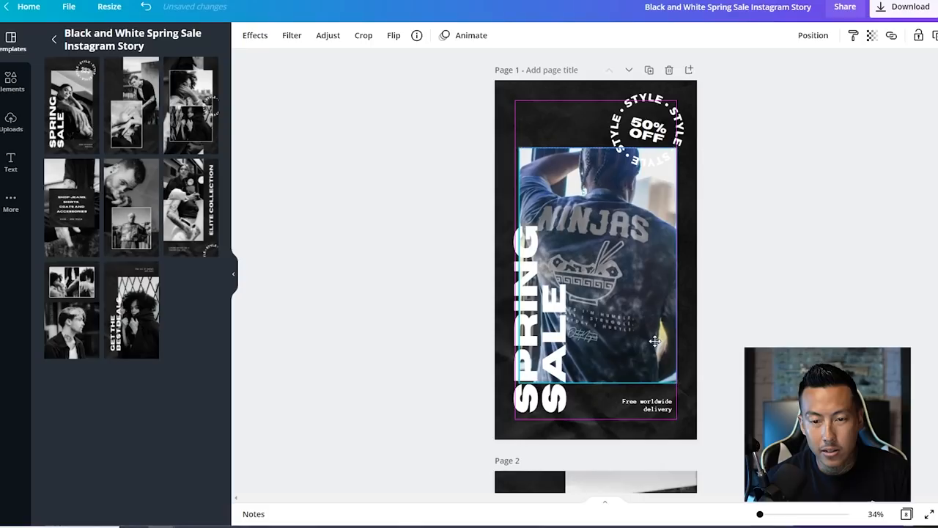
pyautogui.moveTo(655, 341); pyautogui.dragTo(670, 154)
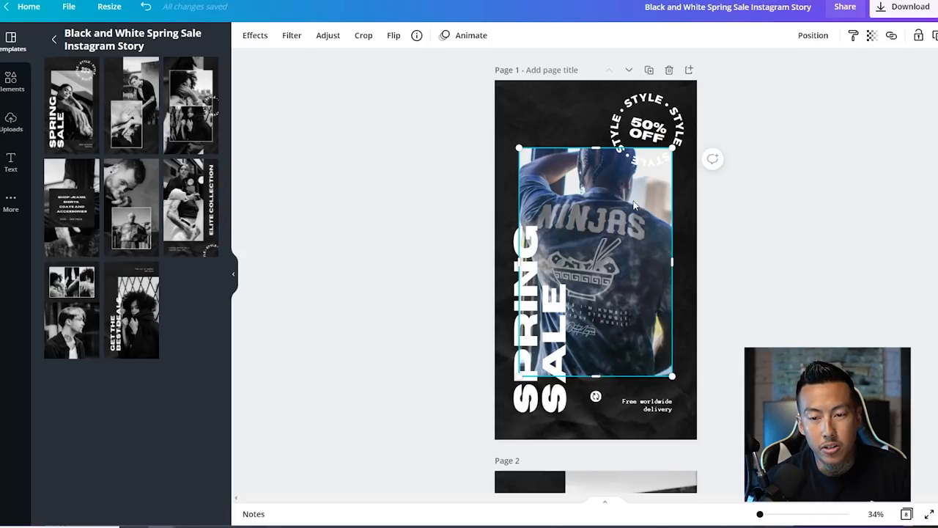
# Step: Try Greyscale, then apply the Street filter to the NINJAS photo with adjusted intensity
pyautogui.click(290, 35)
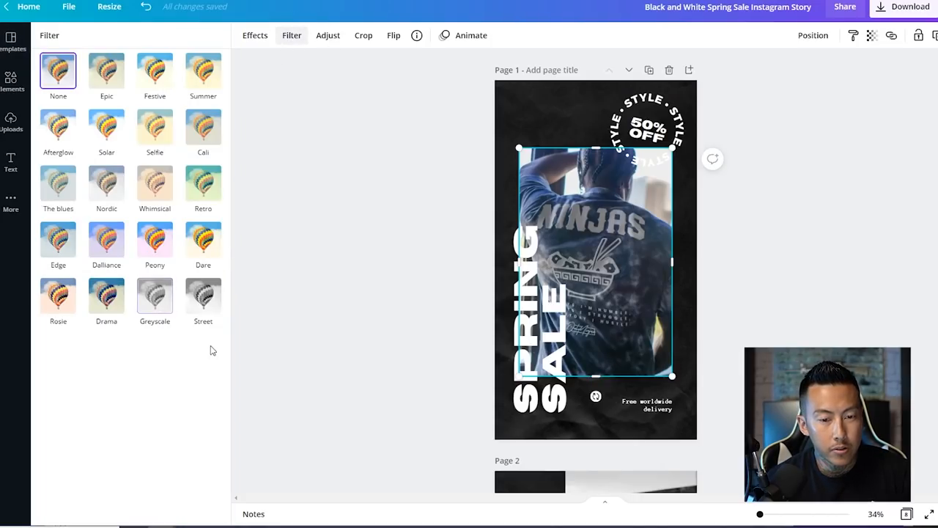
pyautogui.click(155, 297)
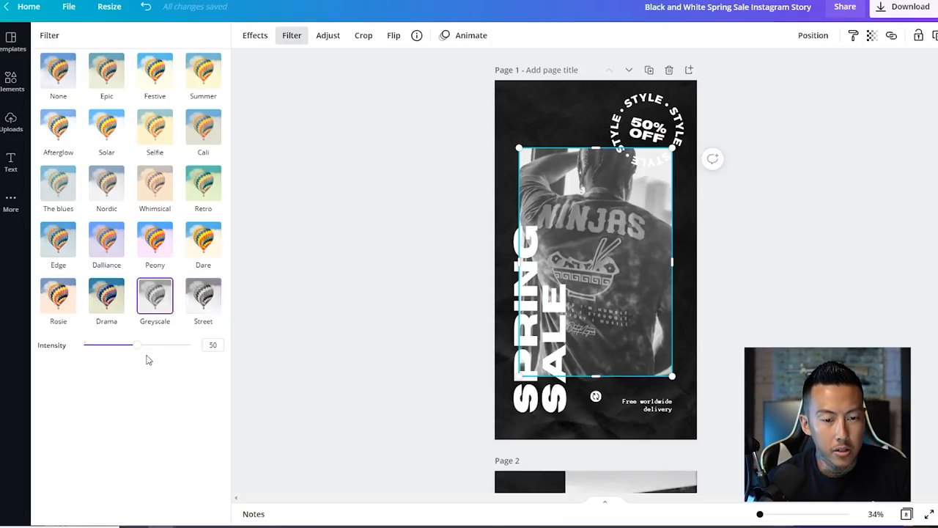
pyautogui.moveTo(138, 344); pyautogui.dragTo(128, 345)
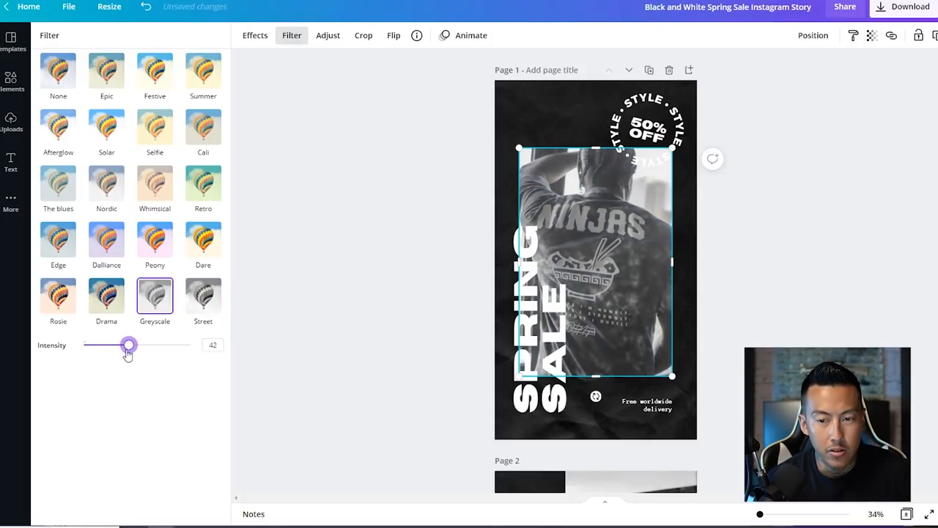
pyautogui.click(203, 297)
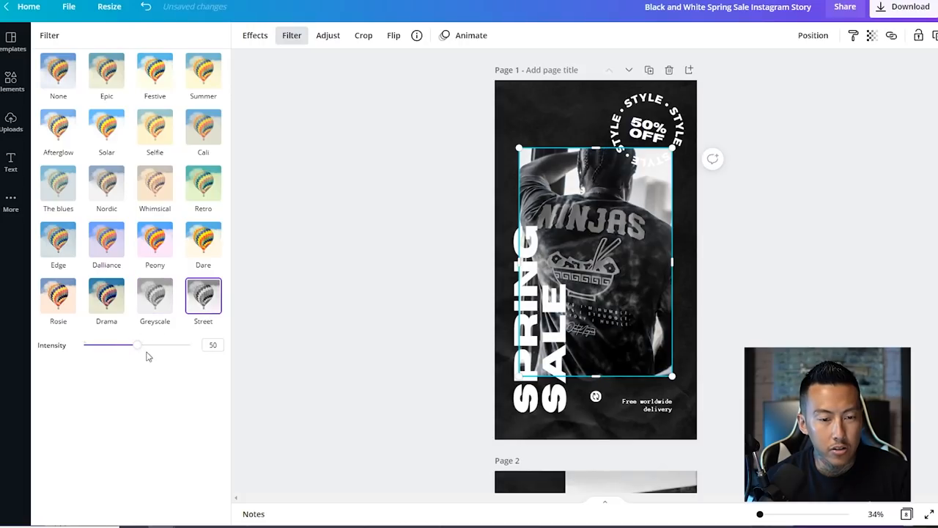
pyautogui.moveTo(137, 344); pyautogui.dragTo(143, 344)
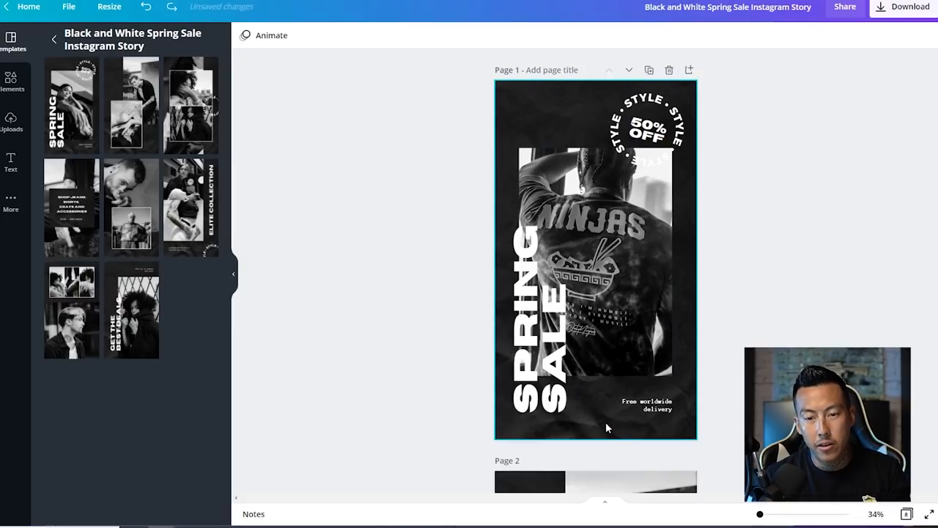
# Step: Select and deselect the SPRING SALE heading while switching page 1 to the Flash Sale layout
pyautogui.click(538, 330)
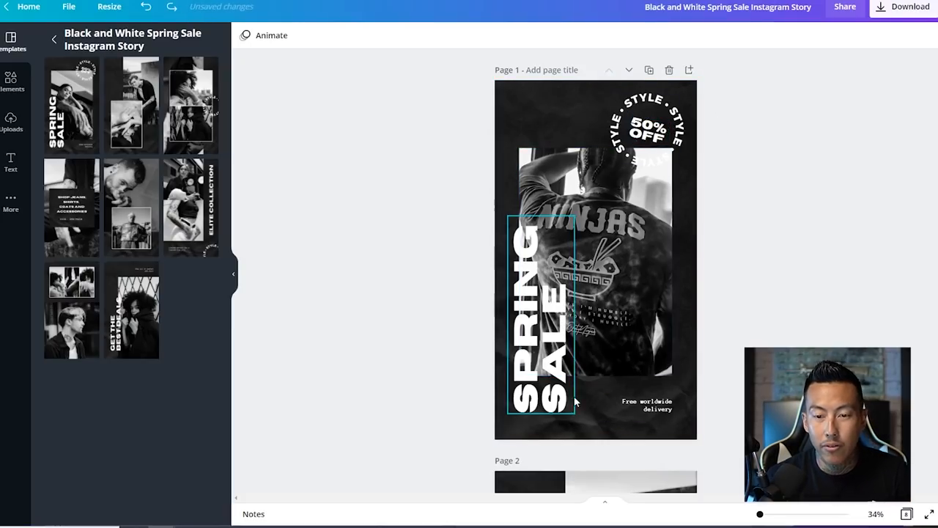
pyautogui.click(540, 315)
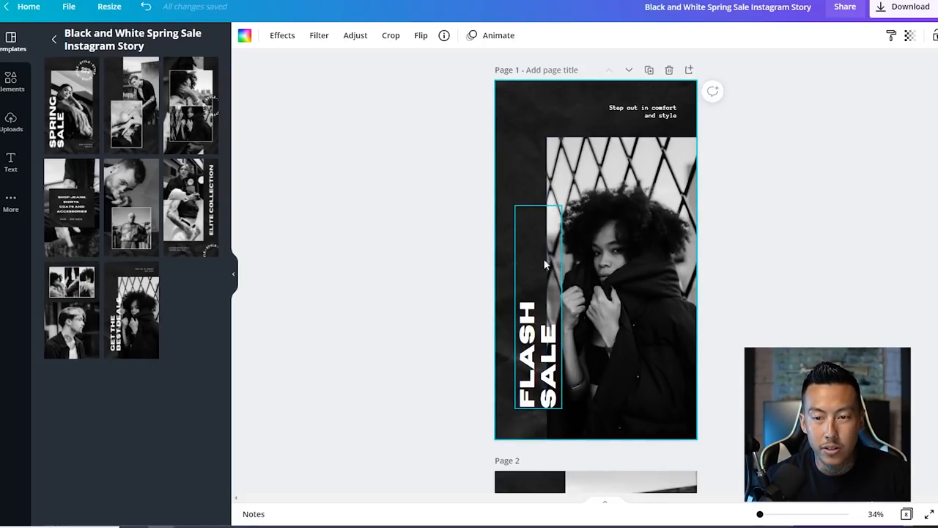
pyautogui.click(318, 196)
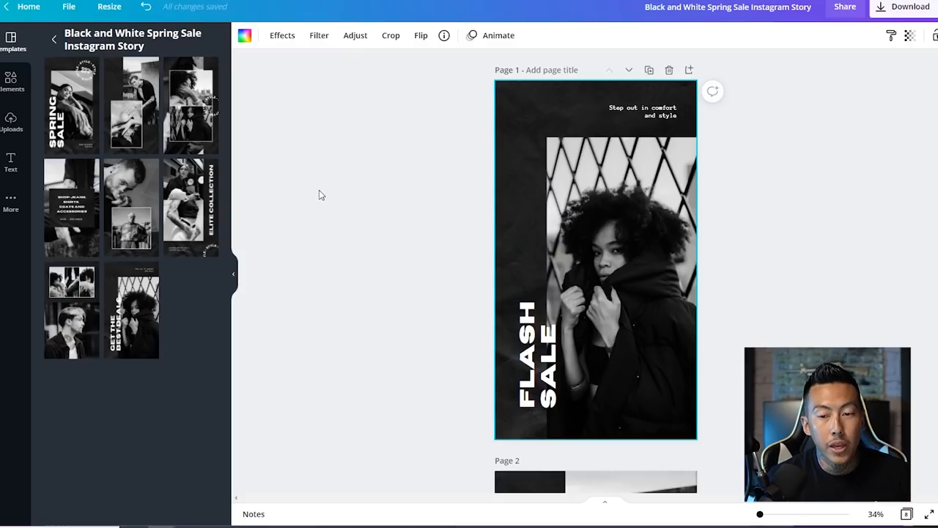
pyautogui.moveTo(334, 191)
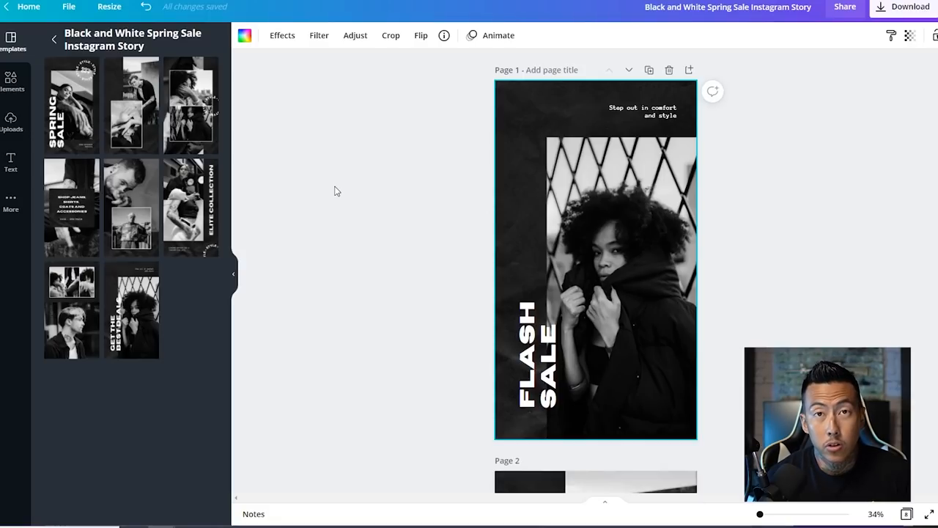
pyautogui.moveTo(327, 184)
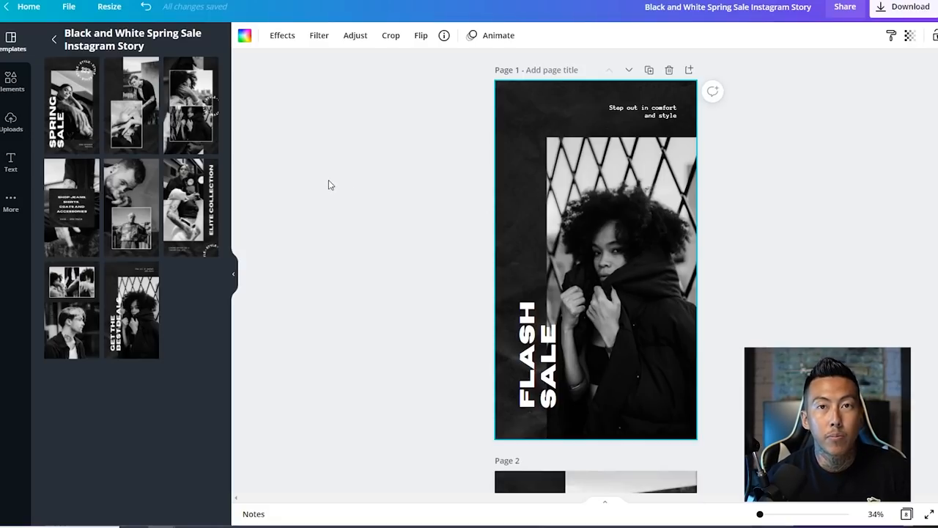
# Step: Browse the Animated Your Story templates and apply the pink Massive Makeup Sale template
pyautogui.click(11, 40)
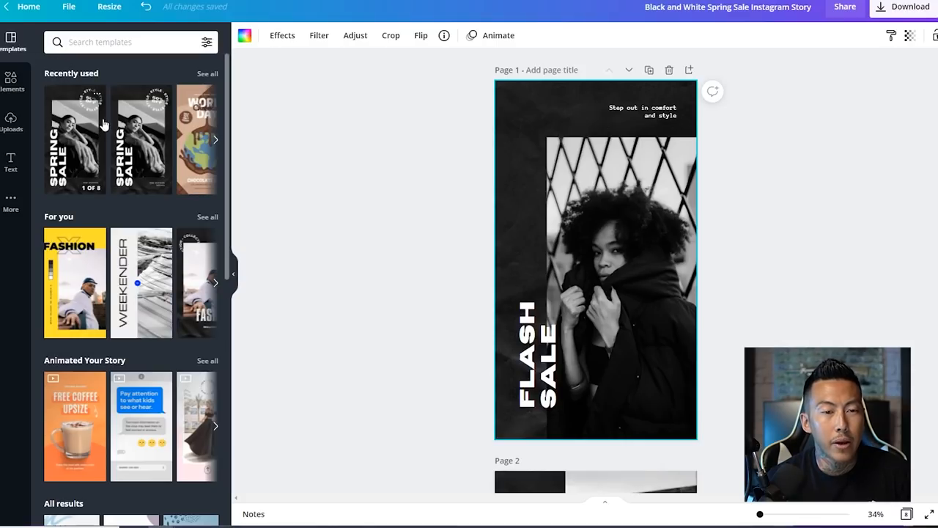
pyautogui.moveTo(222, 152)
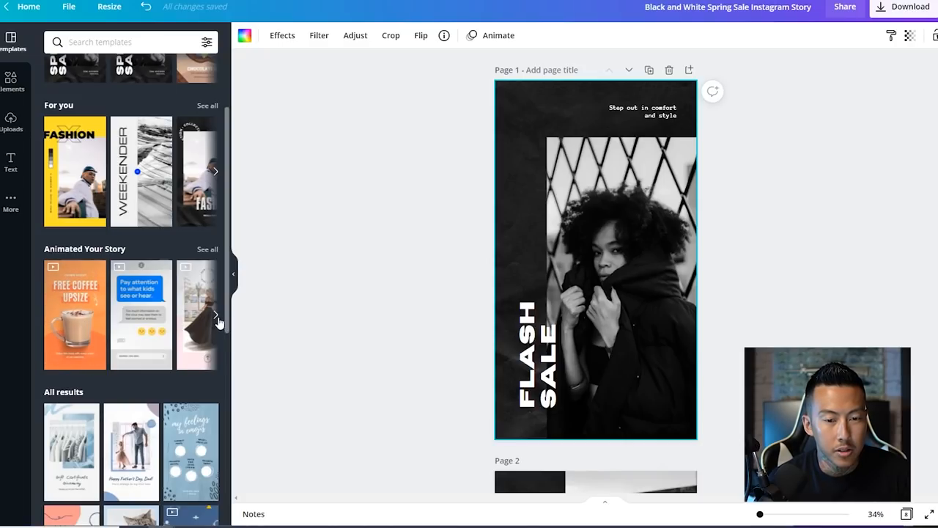
pyautogui.click(215, 315)
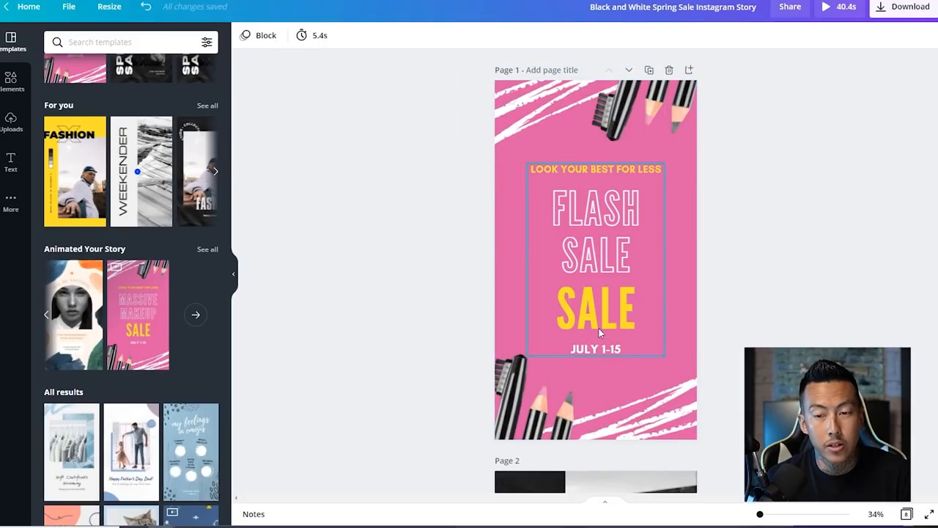
# Step: Replace the corner pencil graphics with NINJAS shirt images and make the background black
pyautogui.click(641, 113)
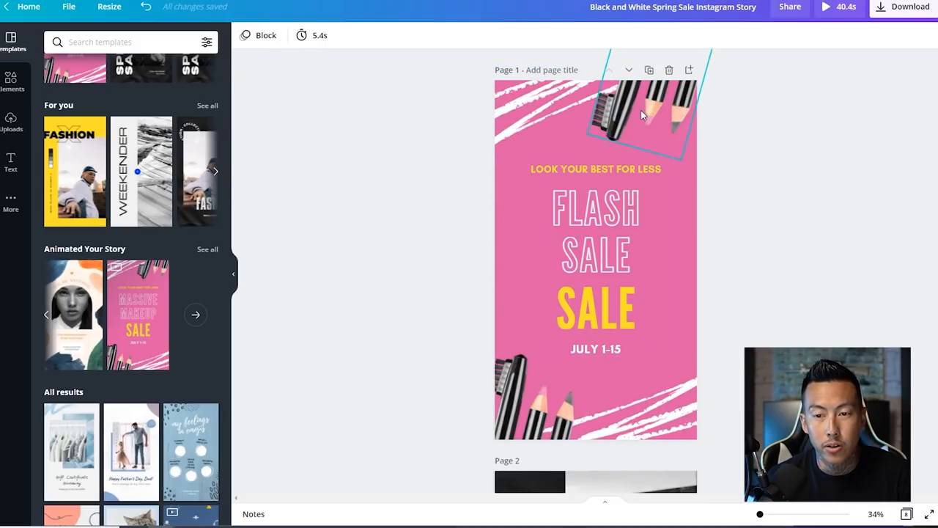
pyautogui.click(642, 117)
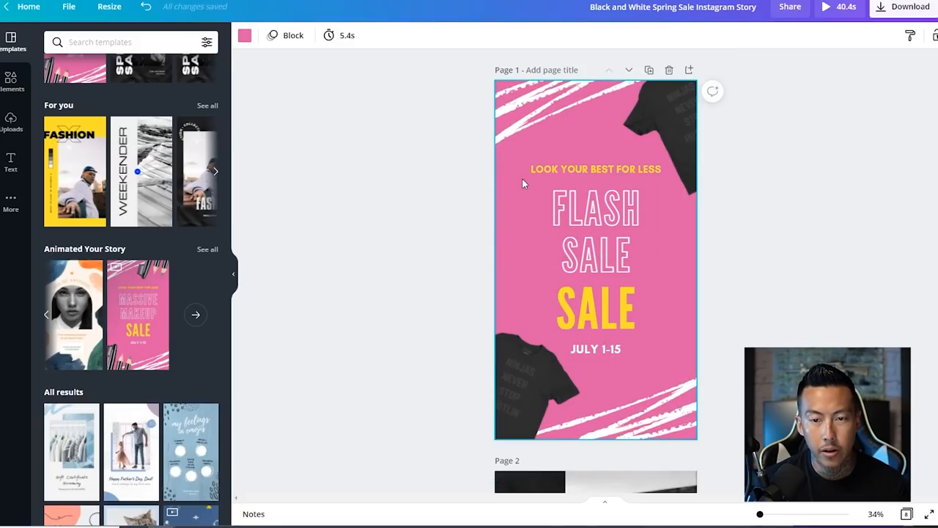
pyautogui.click(244, 35)
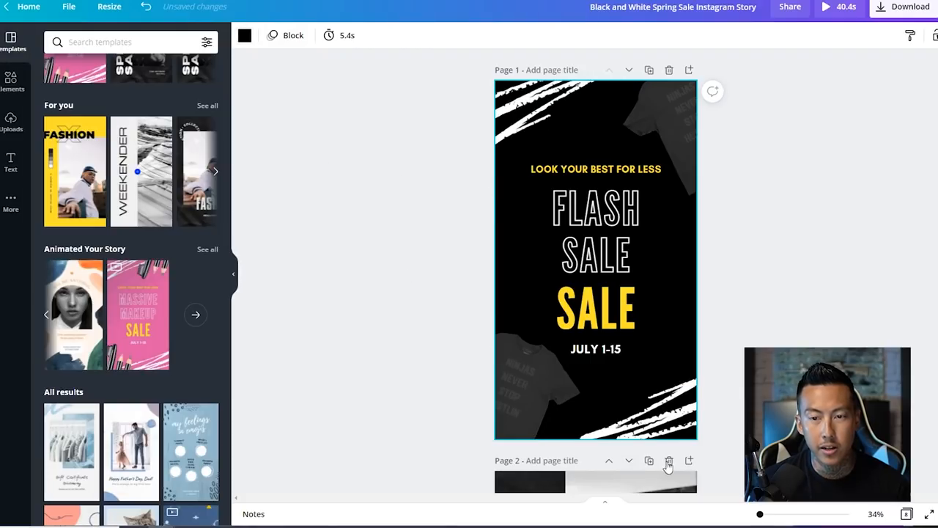
pyautogui.click(595, 169)
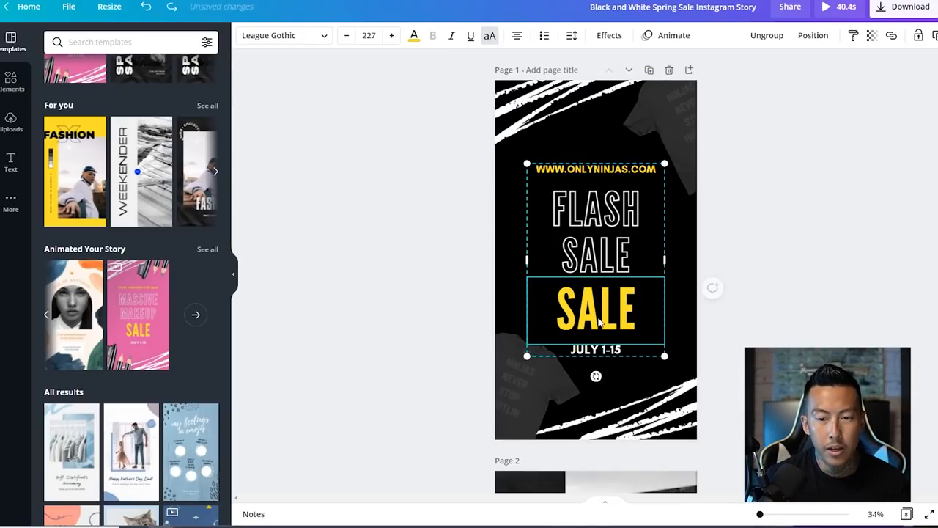
pyautogui.write('SWIPE UP')
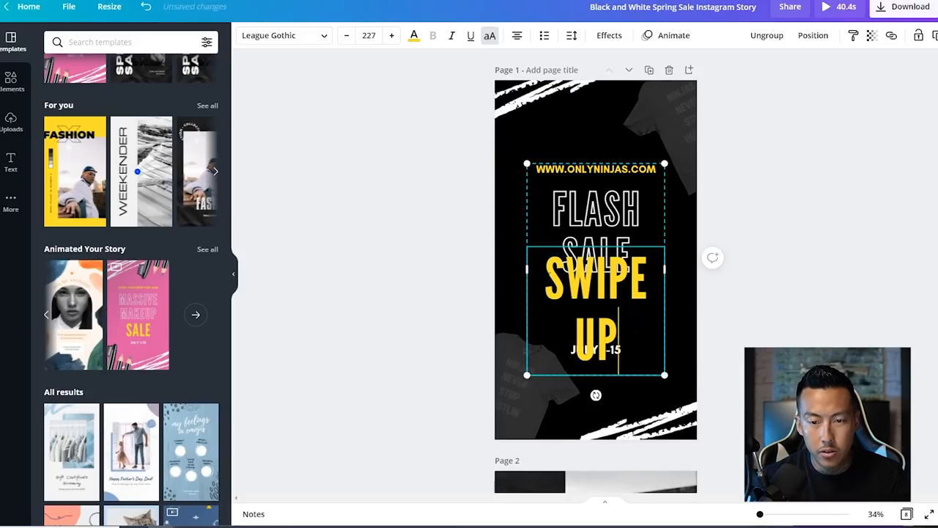
pyautogui.click(346, 35)
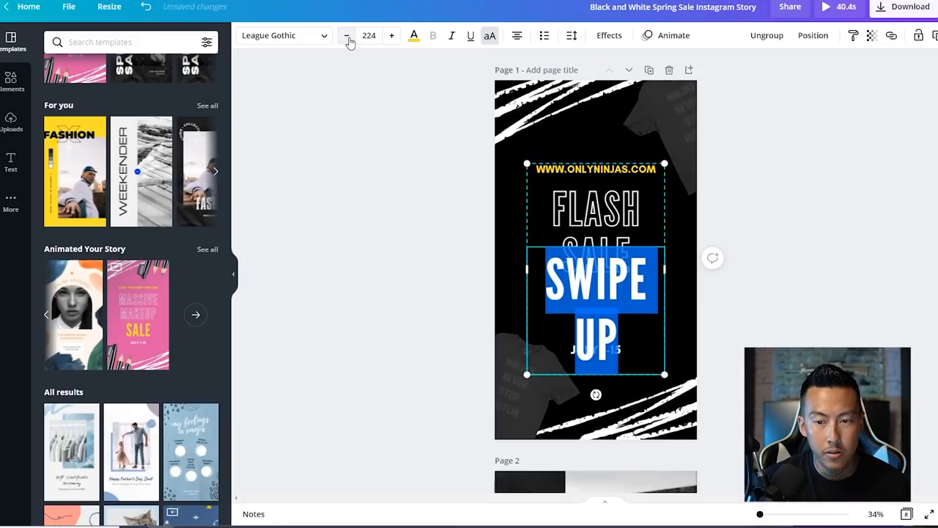
pyautogui.click(346, 35)
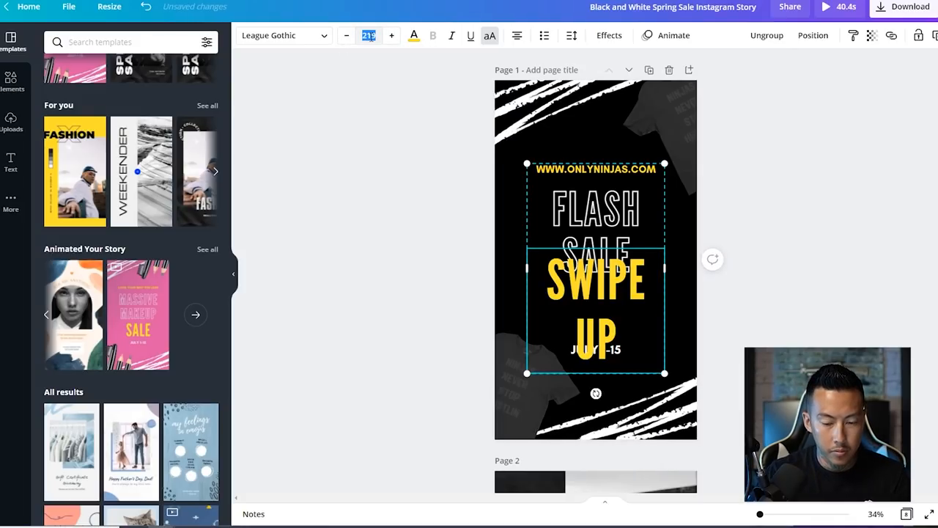
pyautogui.write('100')
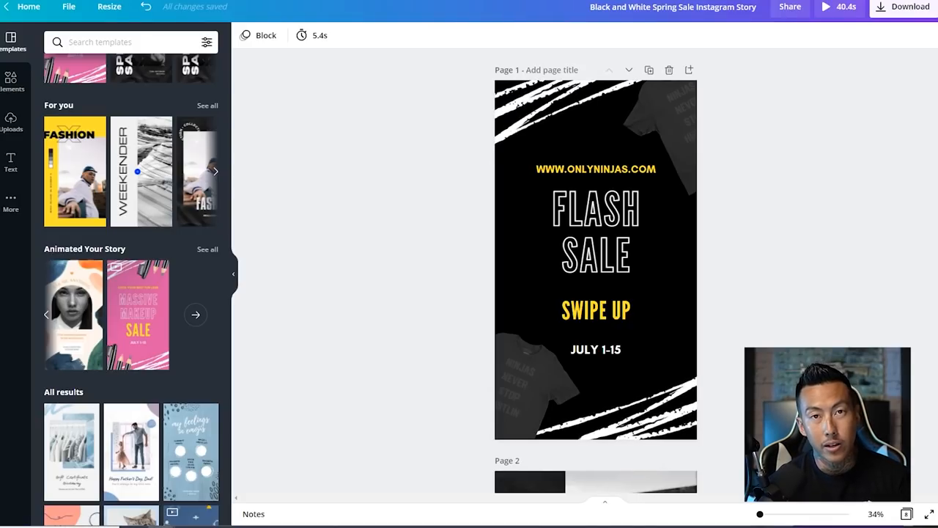
pyautogui.moveTo(879, 198)
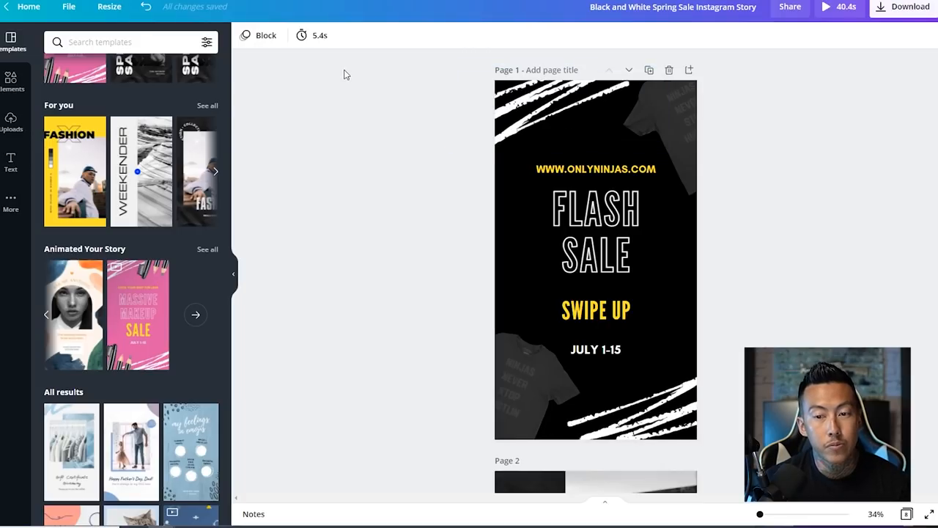
pyautogui.moveTo(341, 219)
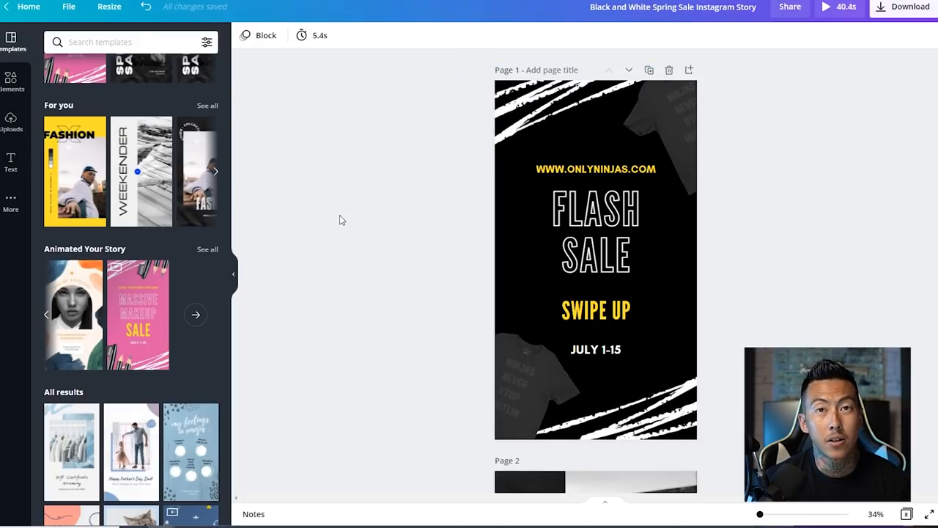
pyautogui.moveTo(349, 212)
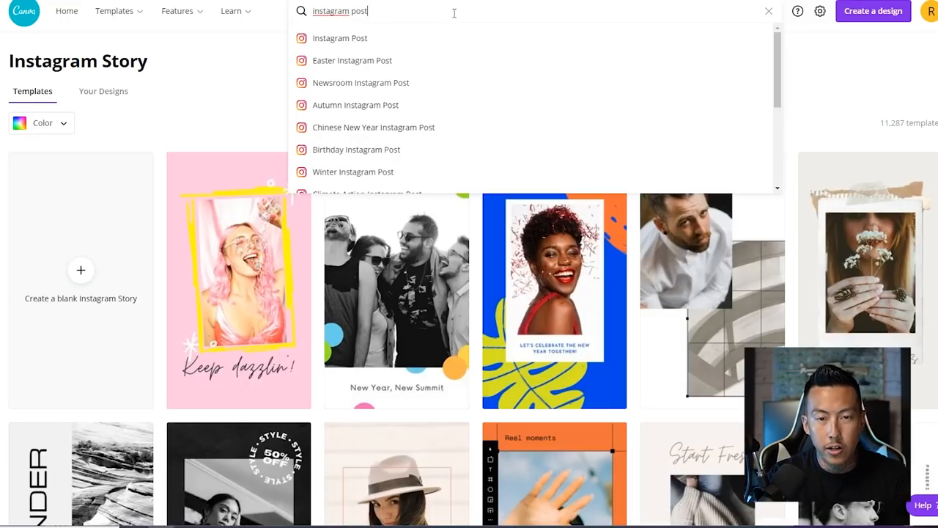
# Step: Browse Instagram Post templates and open the Minimalist Outline Notification Reminder template
pyautogui.click(340, 38)
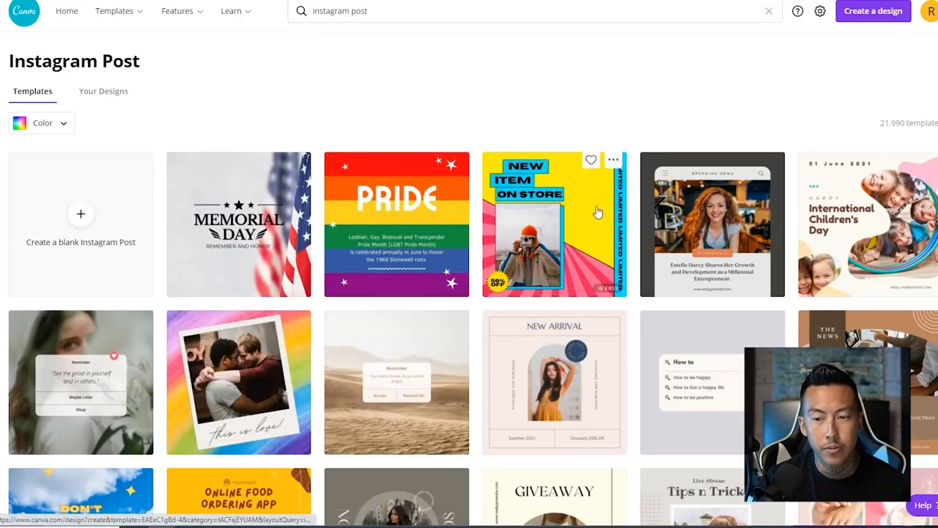
pyautogui.scroll(-3)
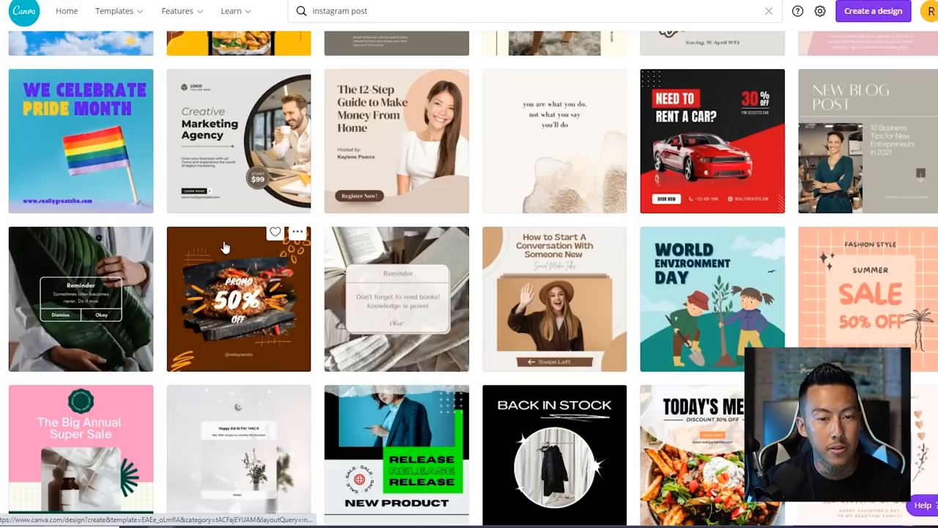
pyautogui.click(81, 299)
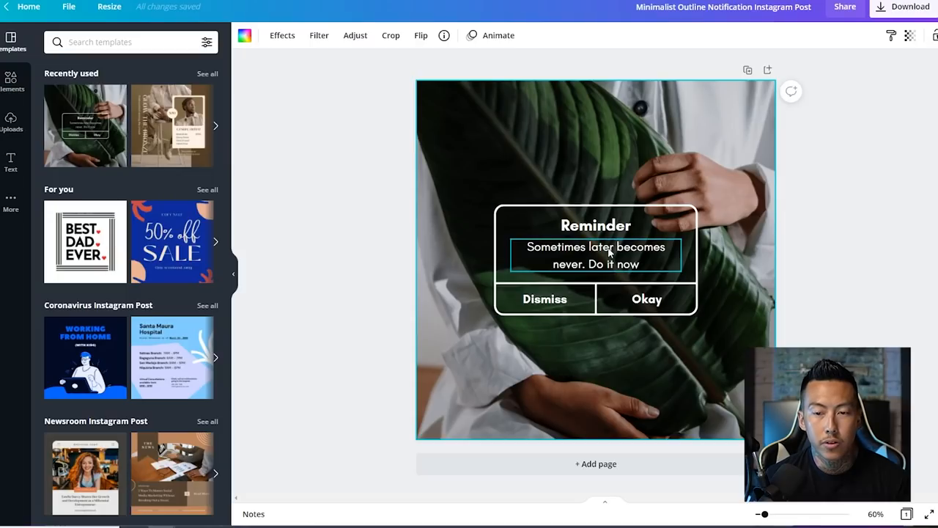
# Step: Rewrite the Reminder message to 'Your grind will go unnoticed, but your results will not.'
pyautogui.doubleClick(596, 255)
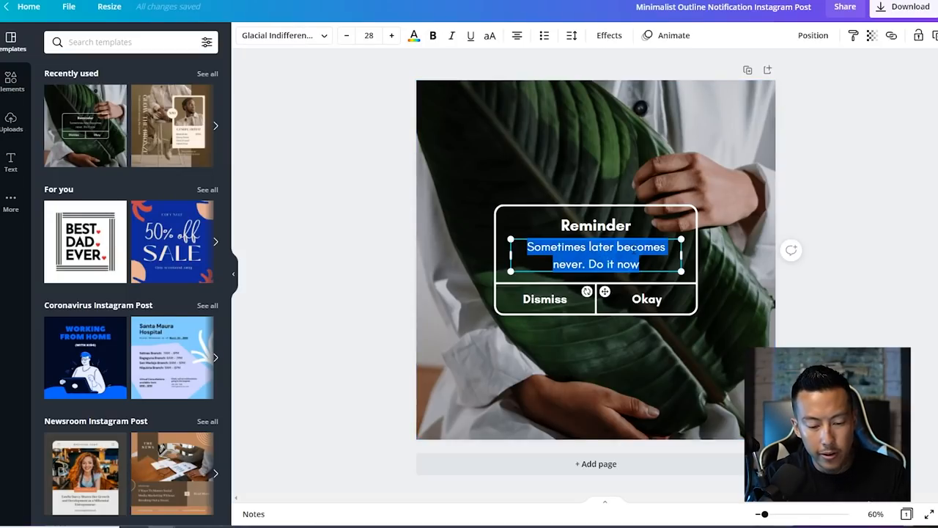
pyautogui.write('The grind will go unnoticed')
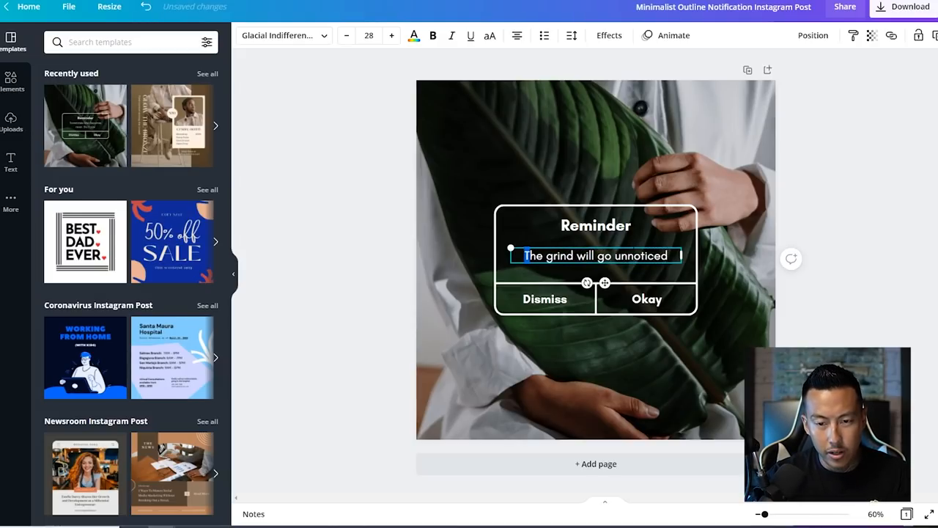
pyautogui.write('Your')
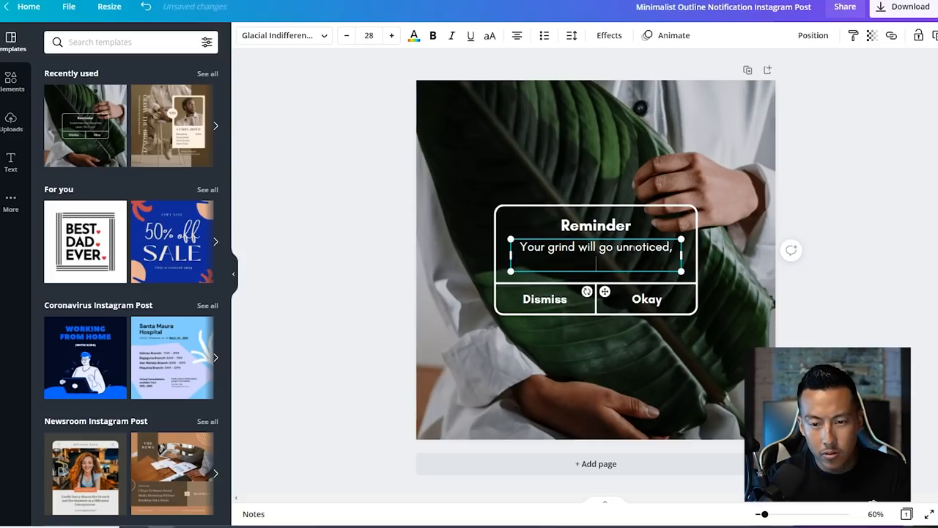
pyautogui.write('but your results will not.')
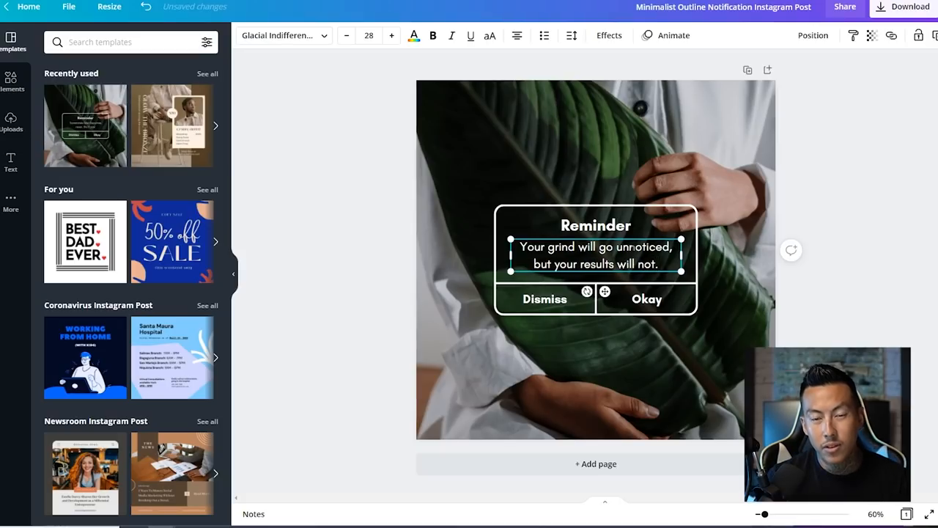
pyautogui.click(474, 169)
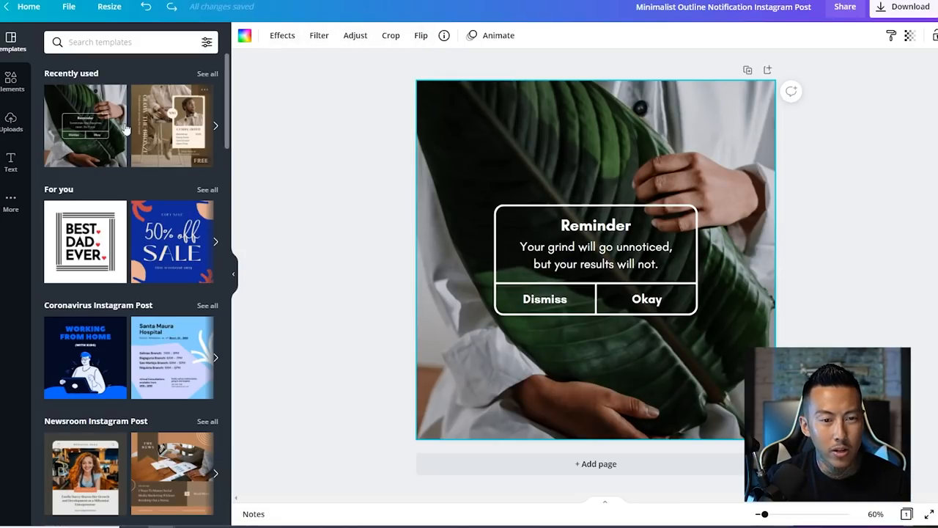
pyautogui.moveTo(33, 117)
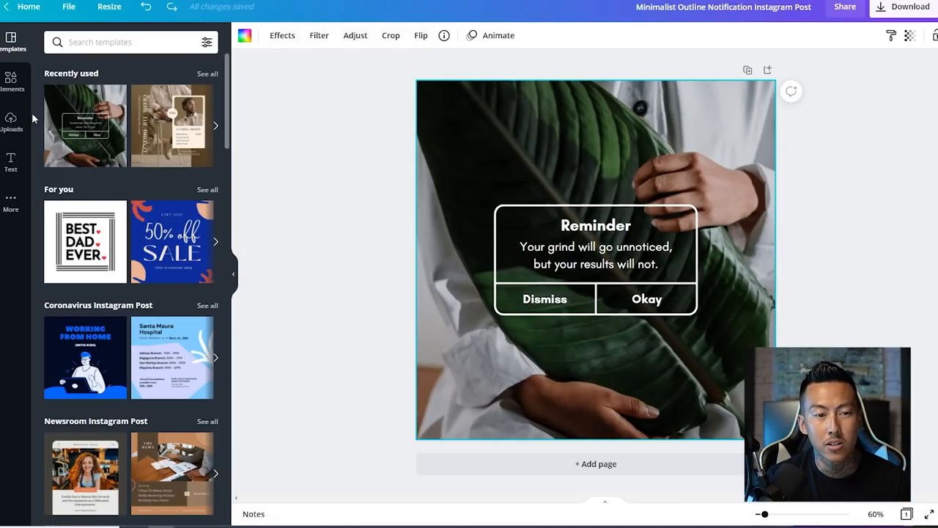
# Step: Select the uploaded NINJAS shirt photo and review its filter options
pyautogui.click(11, 121)
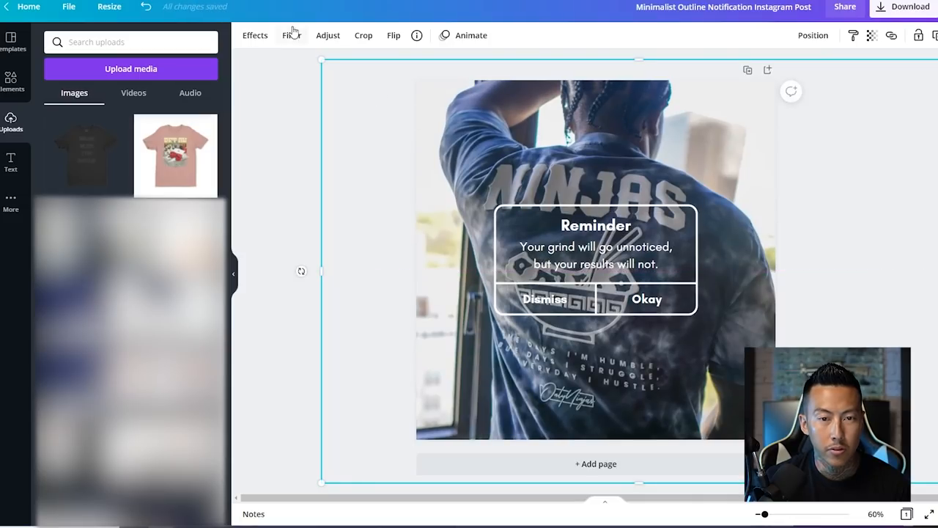
pyautogui.click(291, 35)
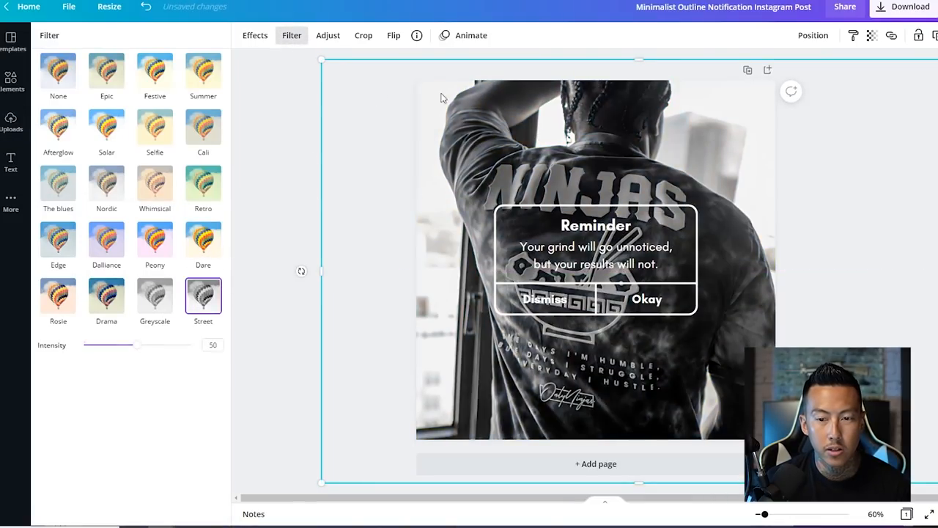
pyautogui.moveTo(873, 51)
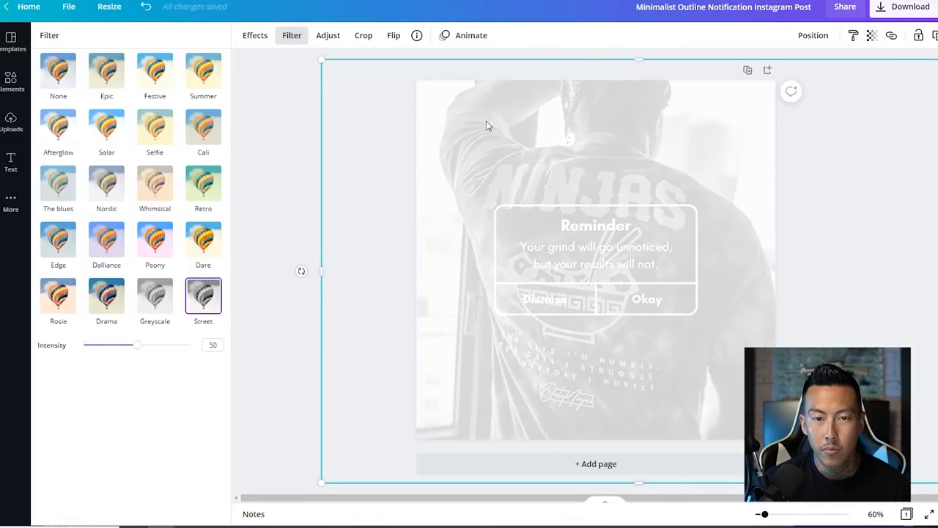
pyautogui.moveTo(468, 133)
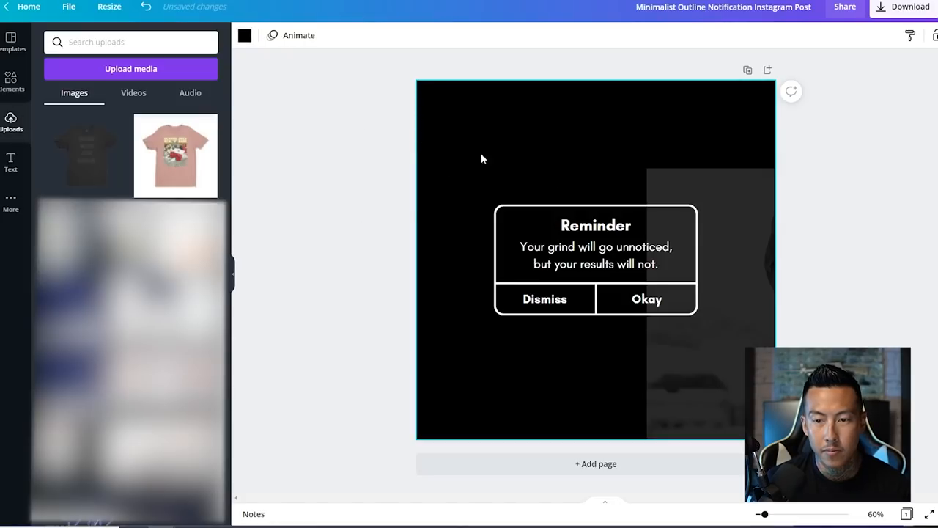
pyautogui.click(568, 146)
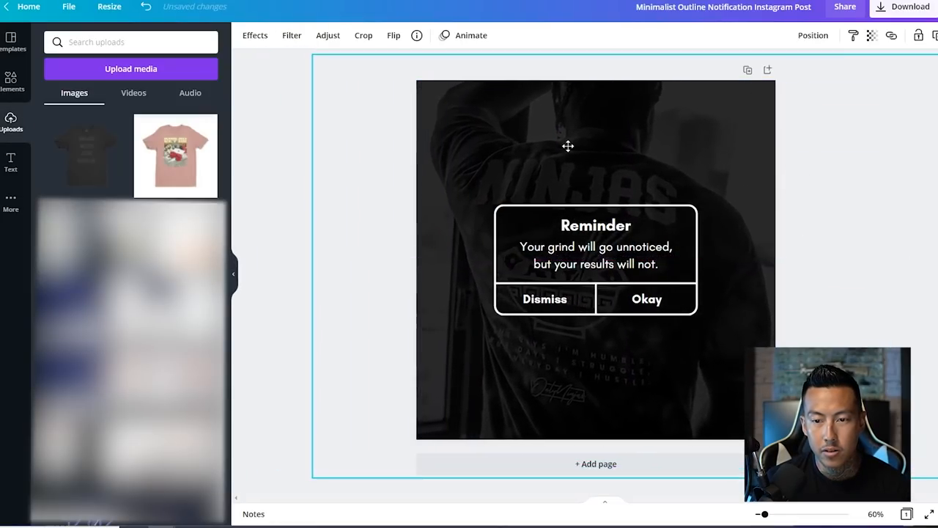
pyautogui.click(568, 147)
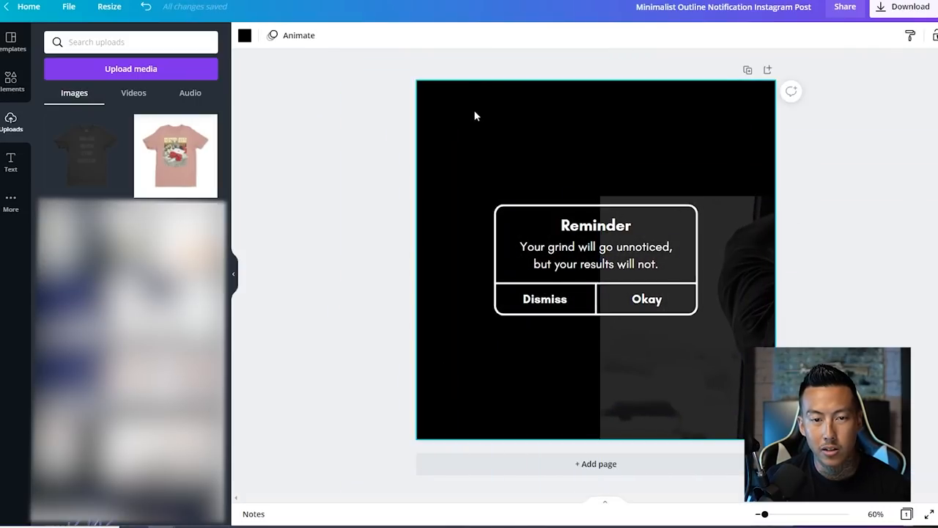
pyautogui.moveTo(244, 35)
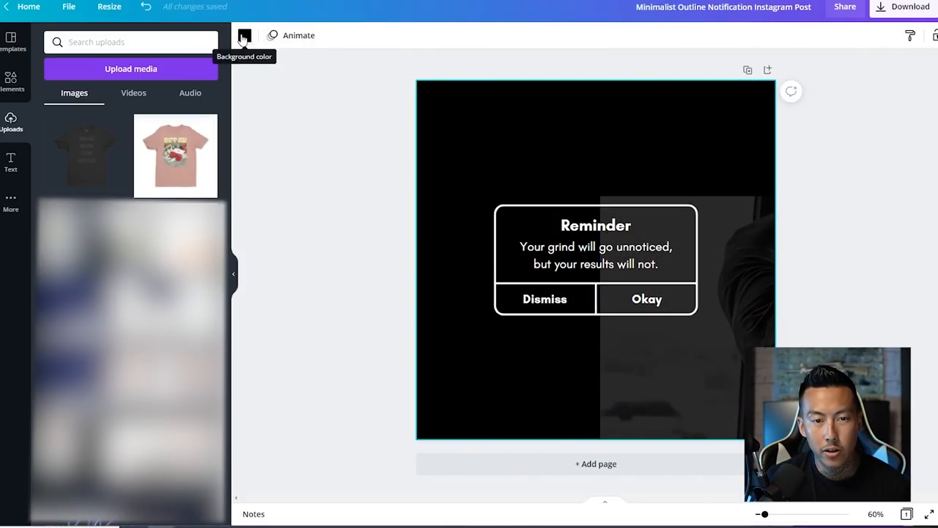
# Step: Raise the background photo's transparency slider so the shirt shows more strongly
pyautogui.click(244, 36)
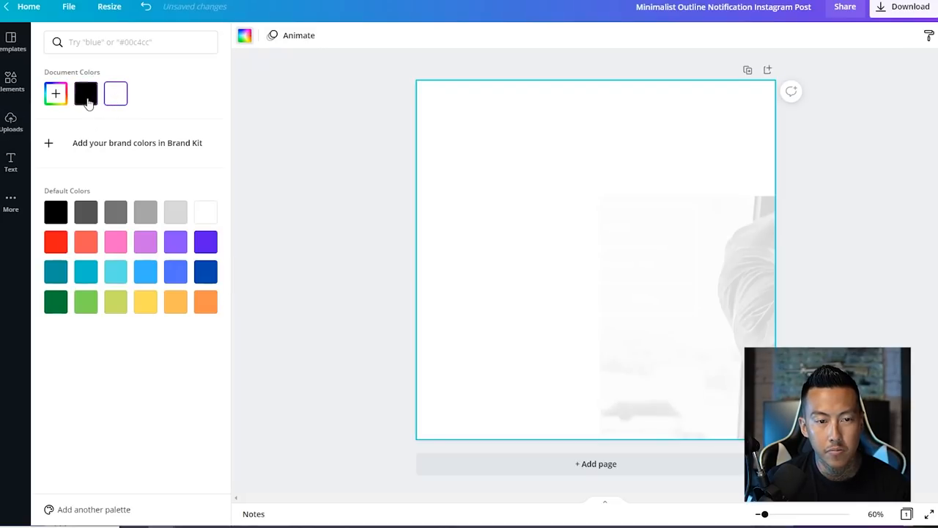
pyautogui.click(11, 121)
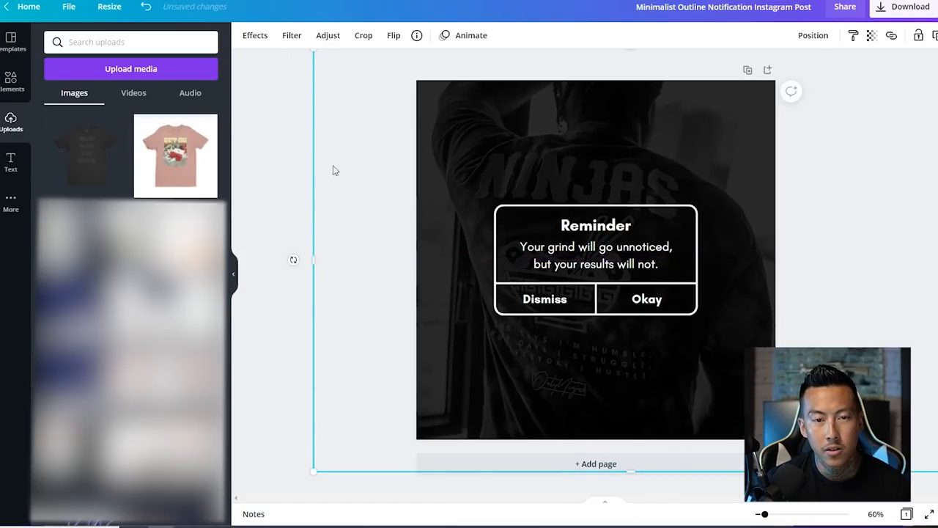
pyautogui.click(871, 35)
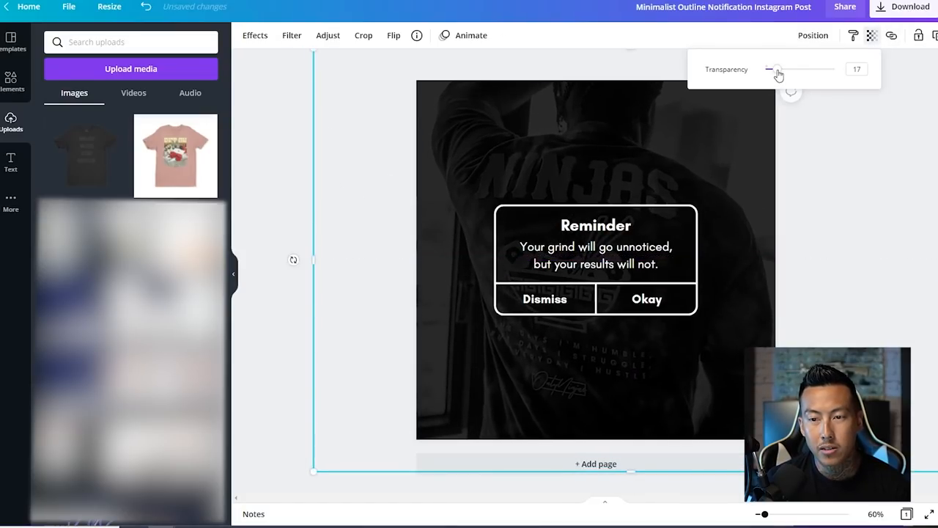
pyautogui.moveTo(769, 69); pyautogui.dragTo(784, 69)
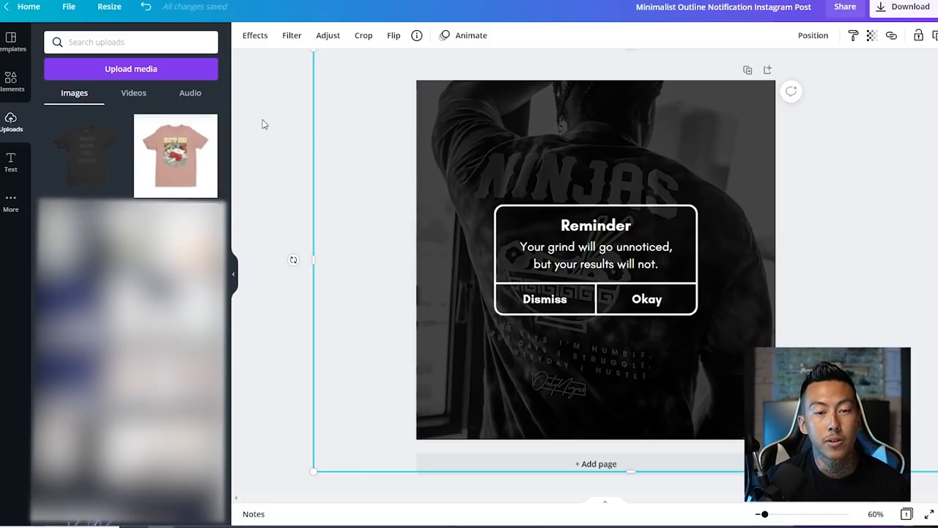
pyautogui.moveTo(251, 115)
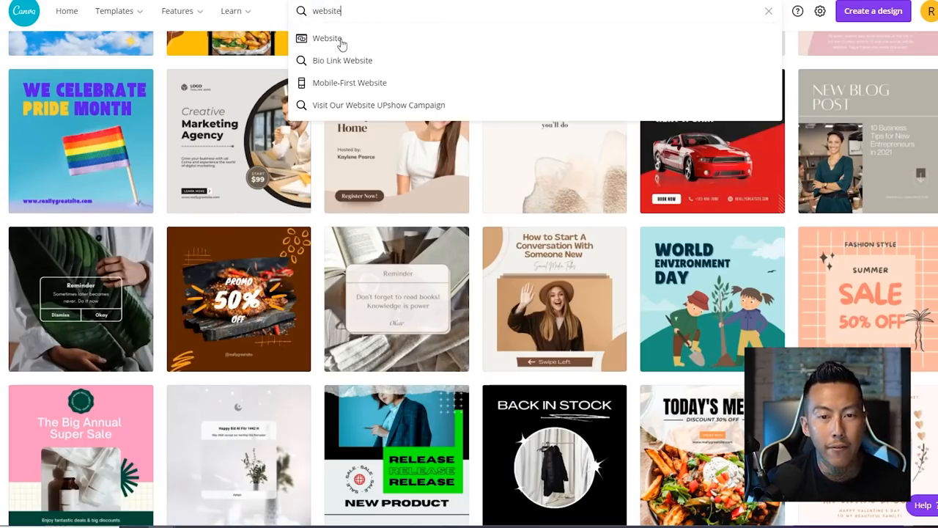
# Step: Show the Website template results and scroll down through the gallery
pyautogui.click(327, 38)
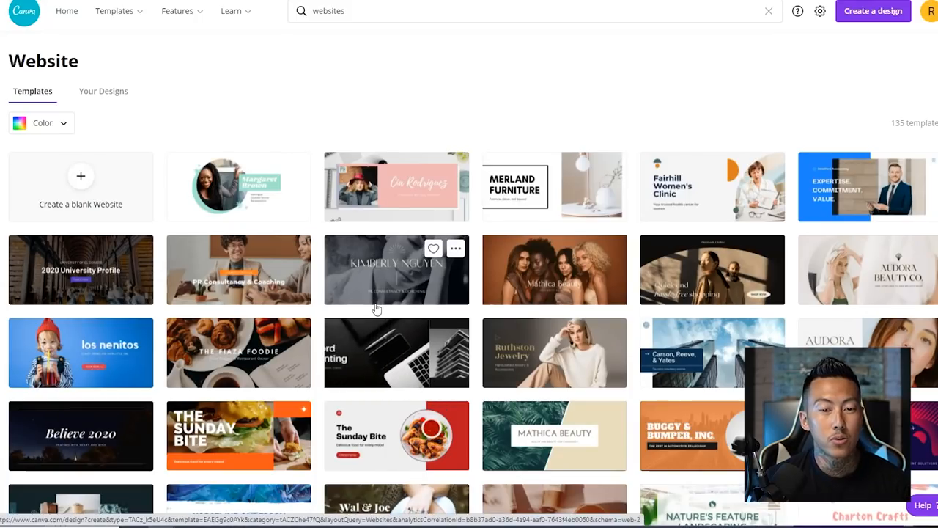
pyautogui.scroll(-3)
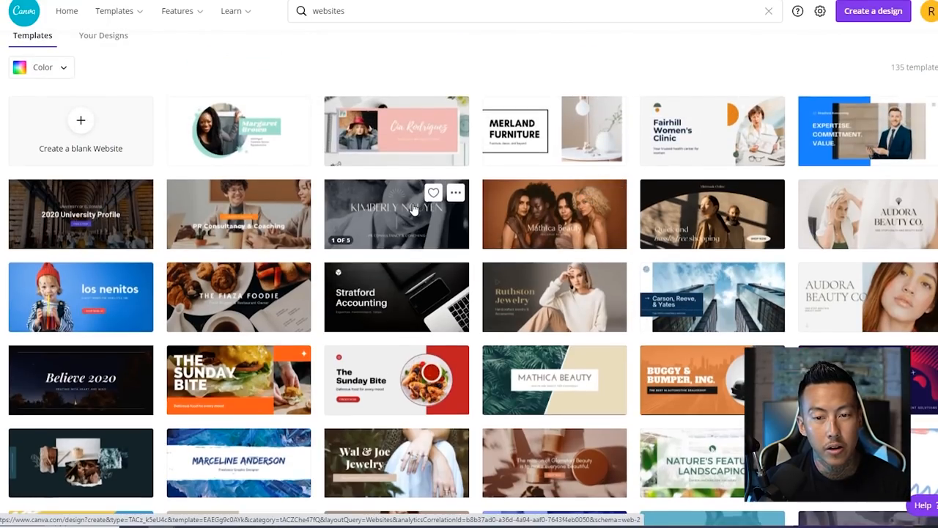
pyautogui.scroll(-3)
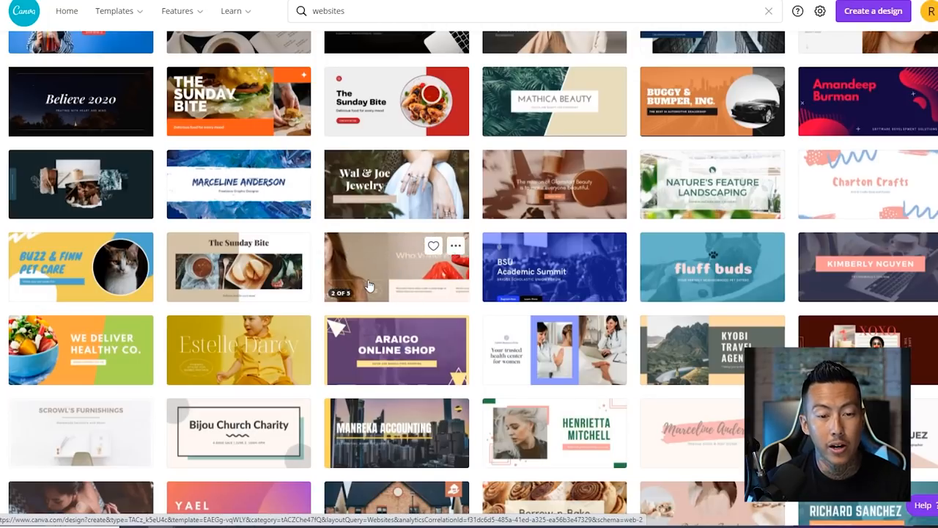
pyautogui.scroll(-3)
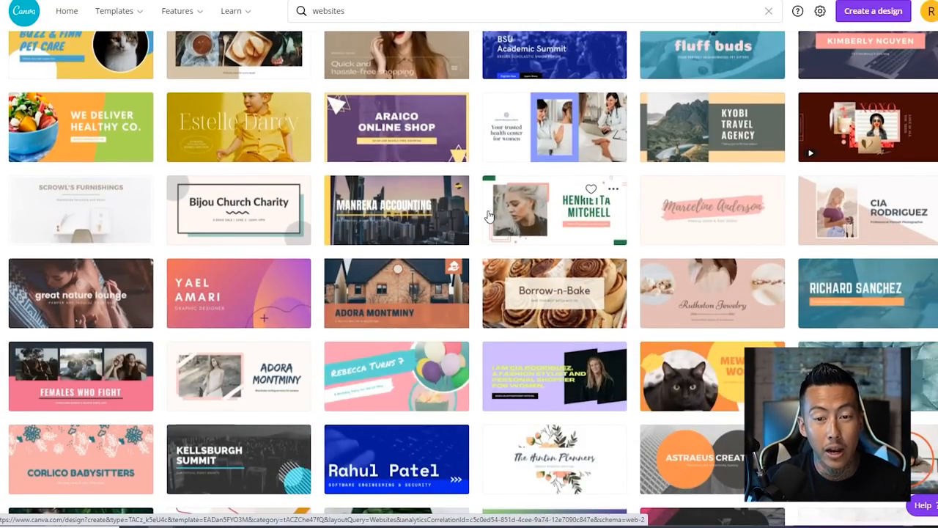
pyautogui.scroll(-3)
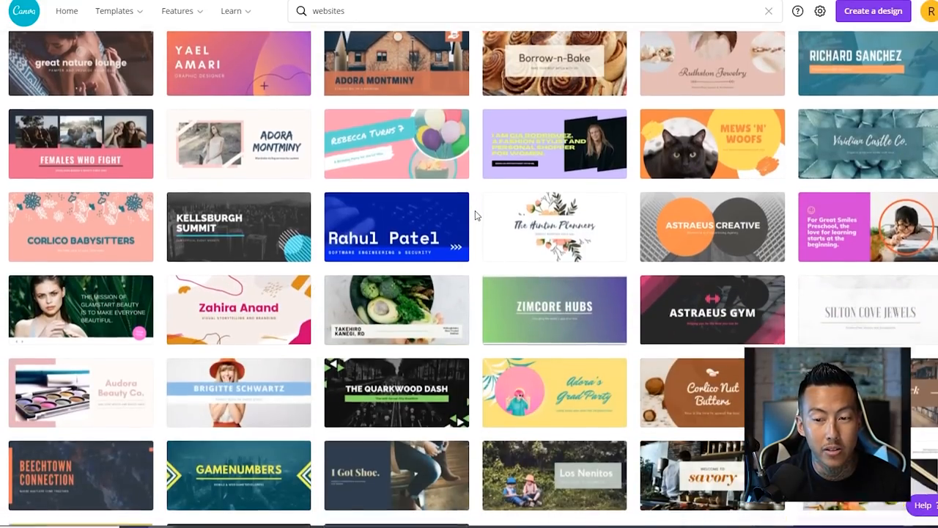
pyautogui.scroll(-3)
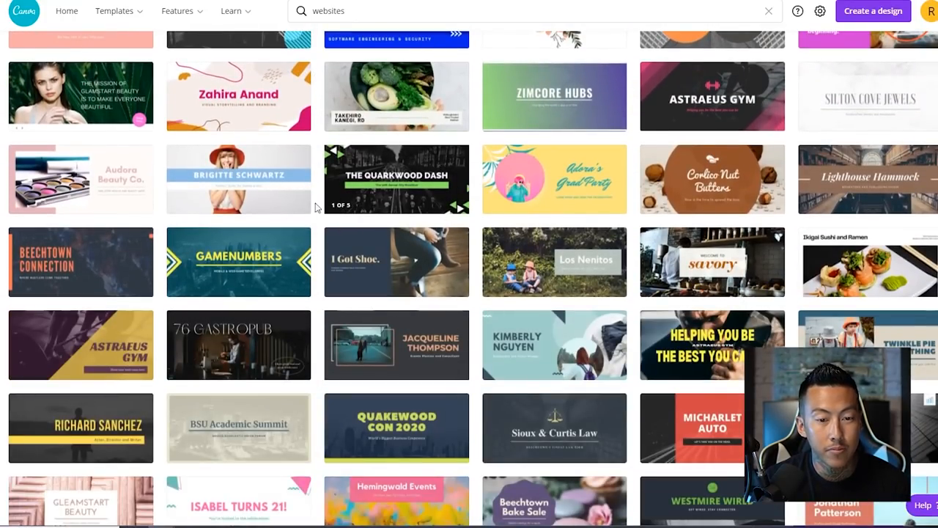
pyautogui.scroll(-3)
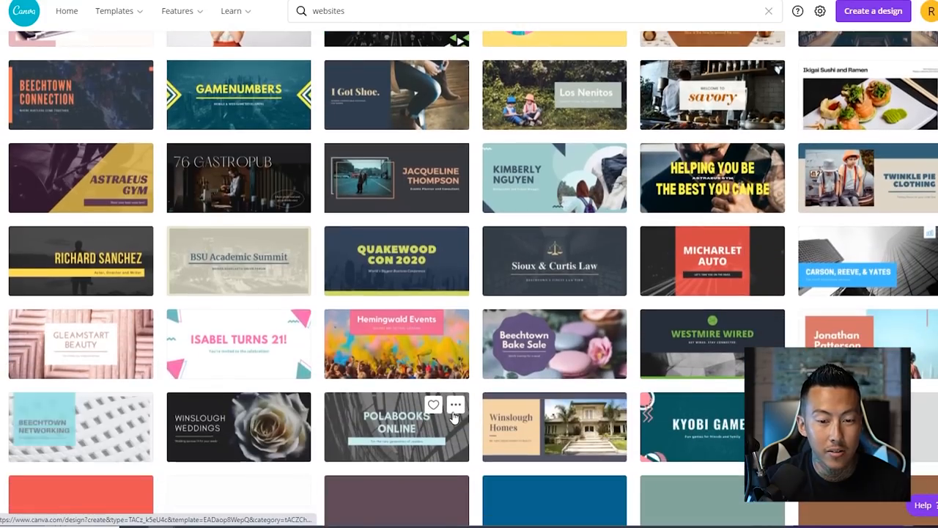
pyautogui.scroll(-3)
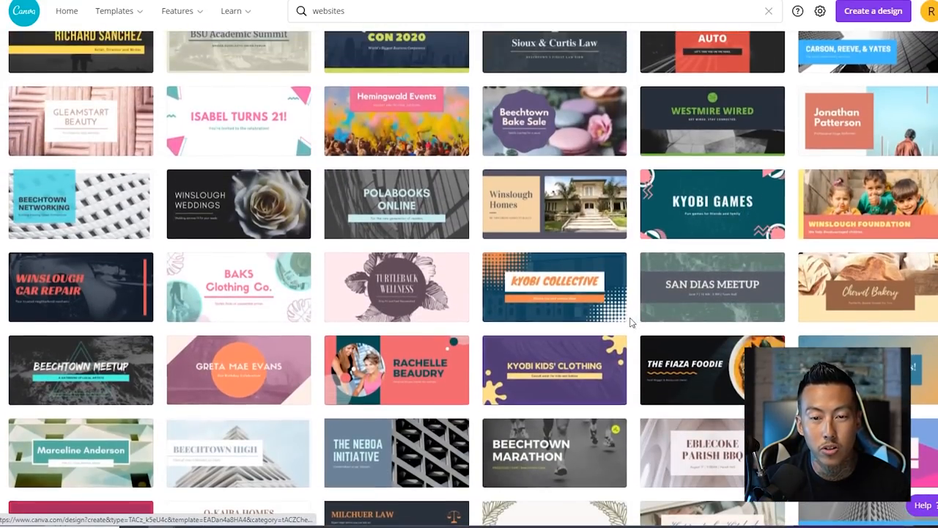
pyautogui.scroll(-3)
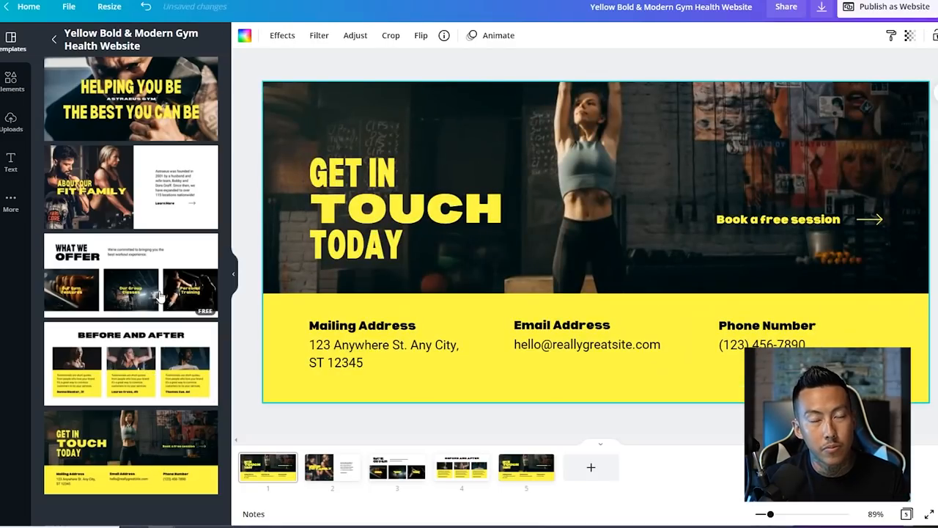
pyautogui.moveTo(174, 292)
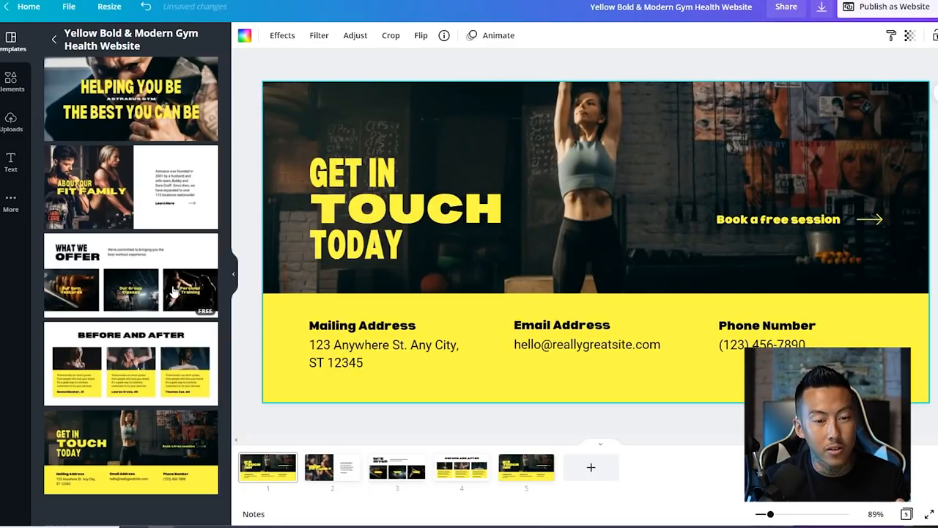
# Step: Apply the Before and After layout to the gym website's first page, then return Home
pyautogui.click(131, 363)
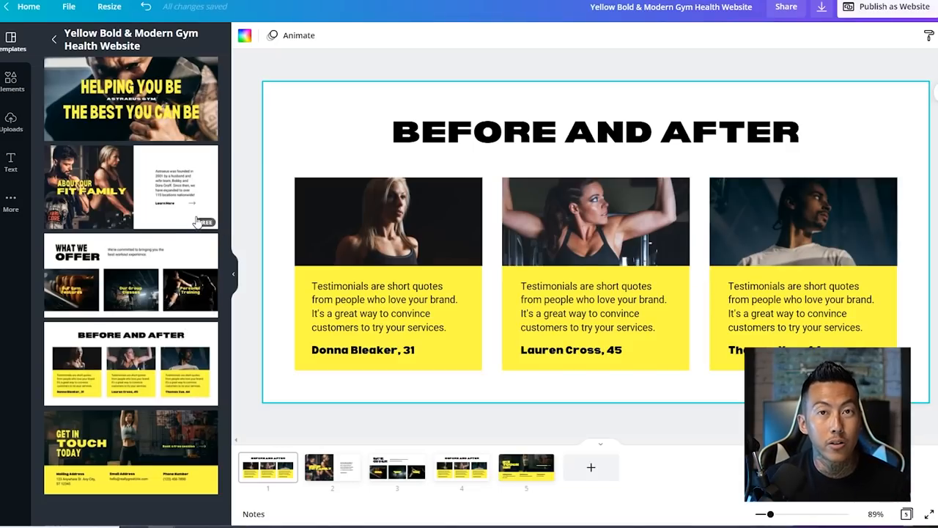
pyautogui.click(28, 7)
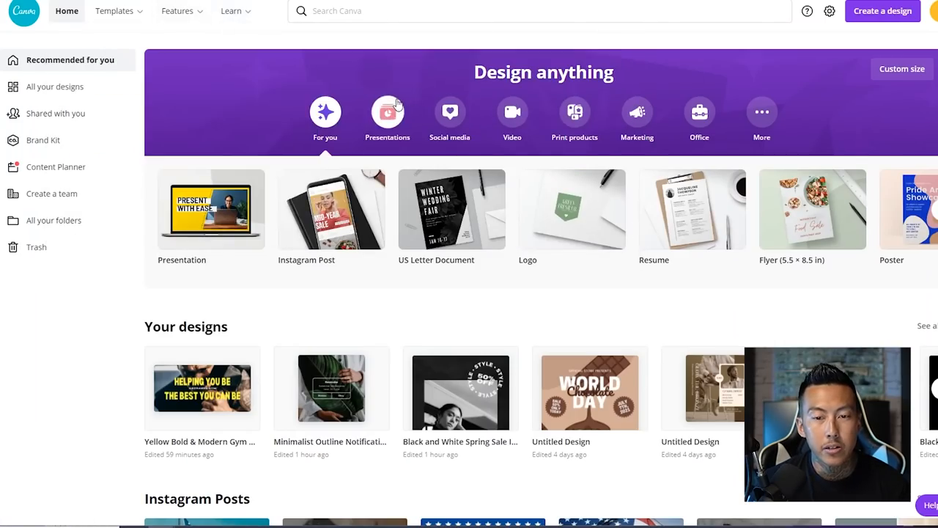
# Step: Show the Social media design types and bring up recent searches in the search box
pyautogui.click(449, 117)
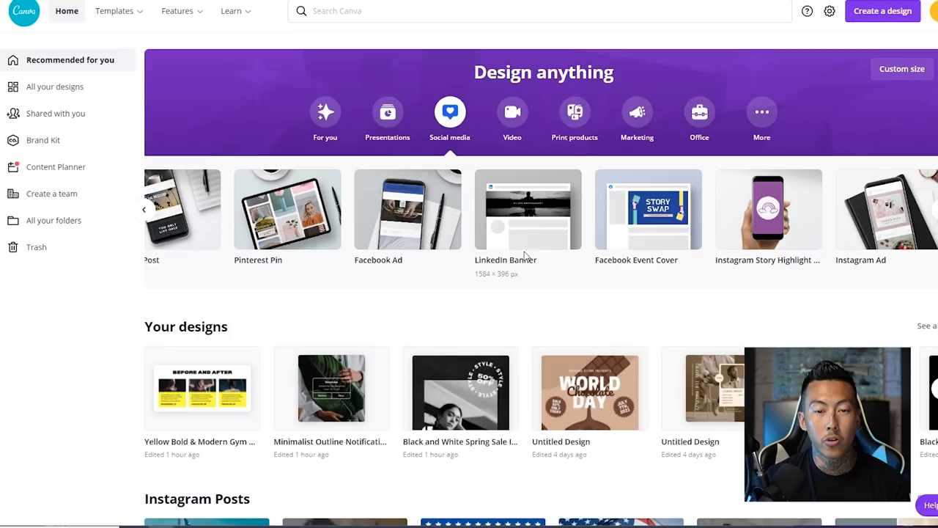
pyautogui.moveTo(628, 184)
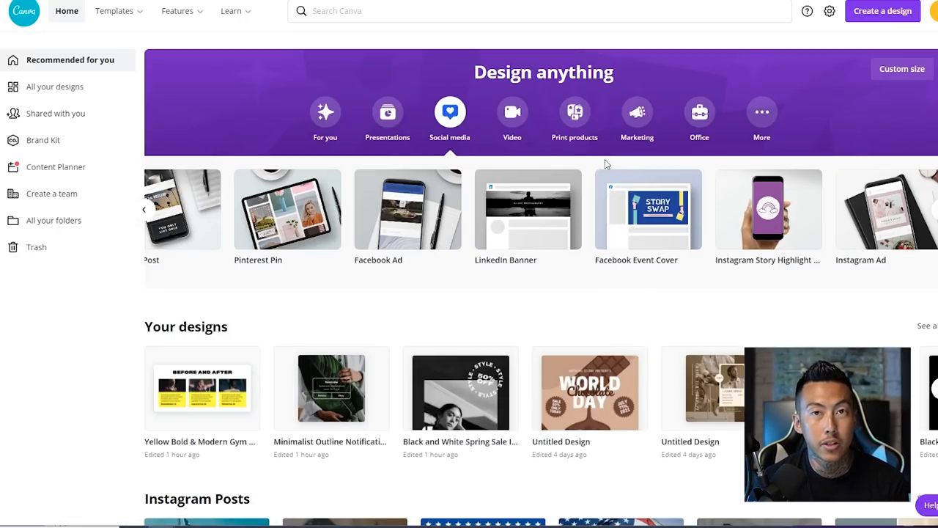
pyautogui.click(394, 10)
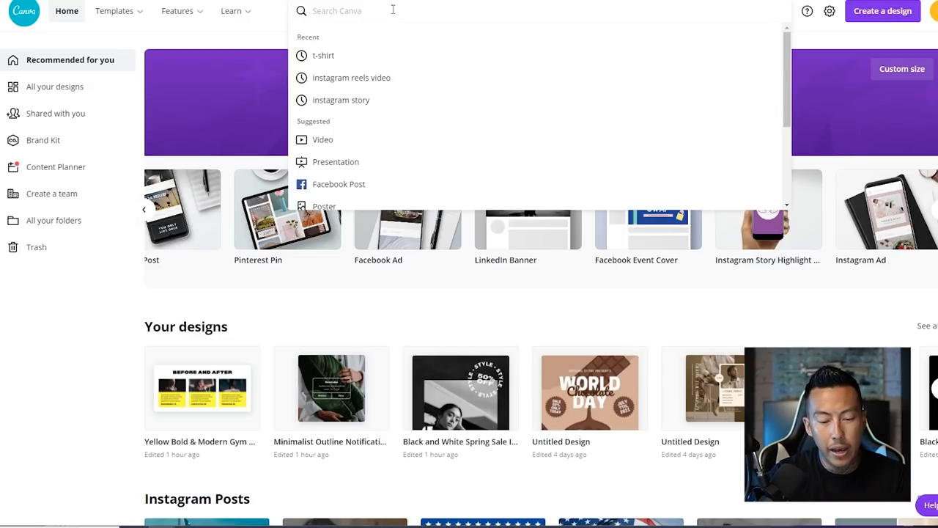
# Step: Search templates for 'tshirt mockup' and open the black Goth Serpent t-shirt template
pyautogui.write('tshirt mockup')
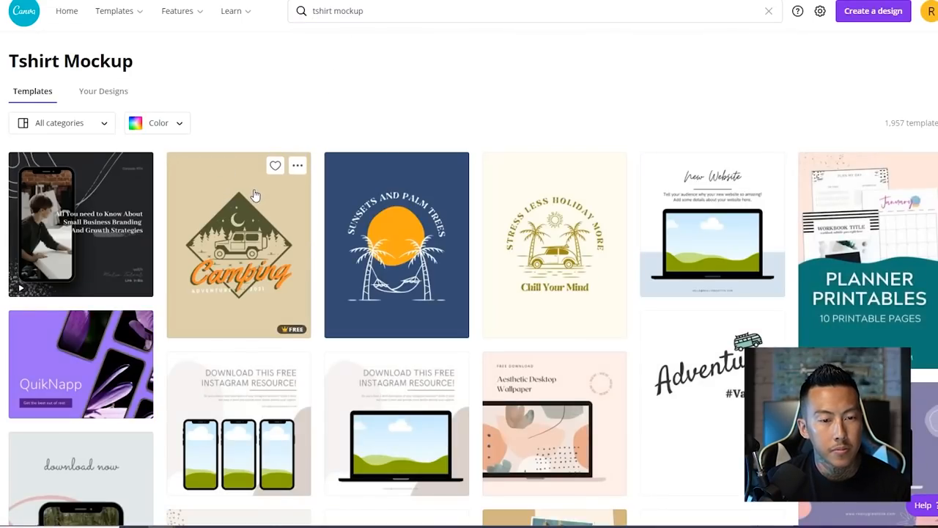
pyautogui.scroll(-3)
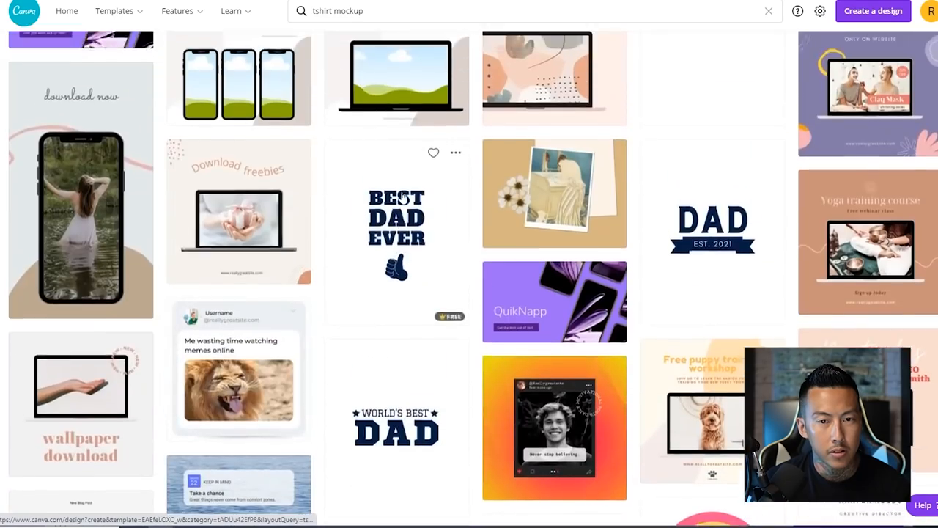
pyautogui.scroll(-3)
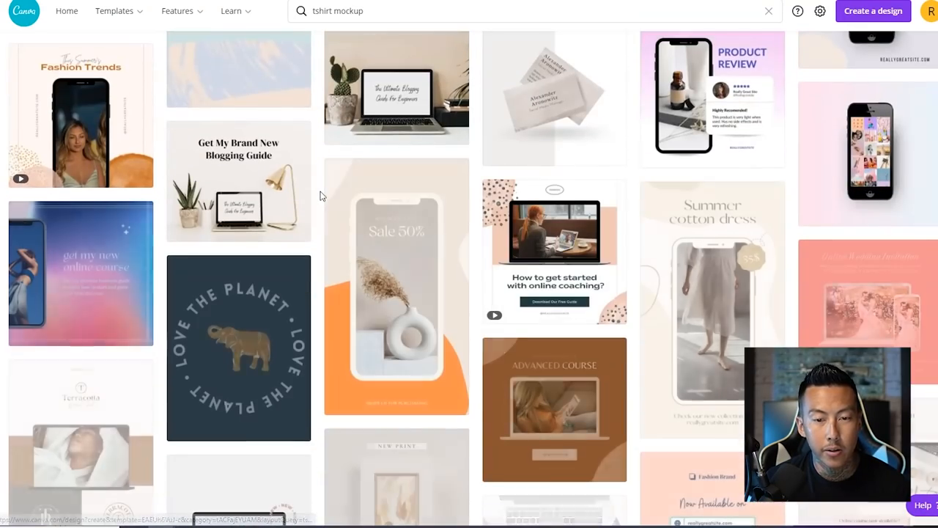
pyautogui.scroll(-3)
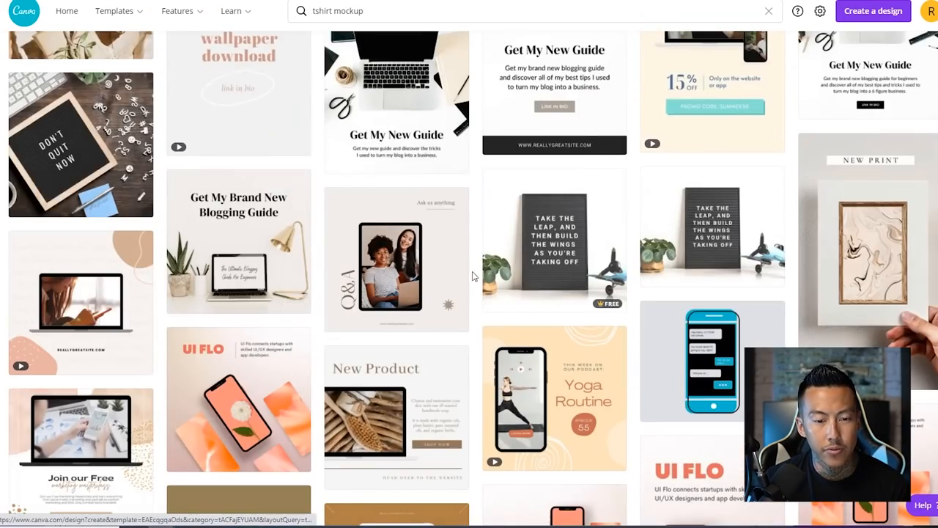
pyautogui.scroll(-3)
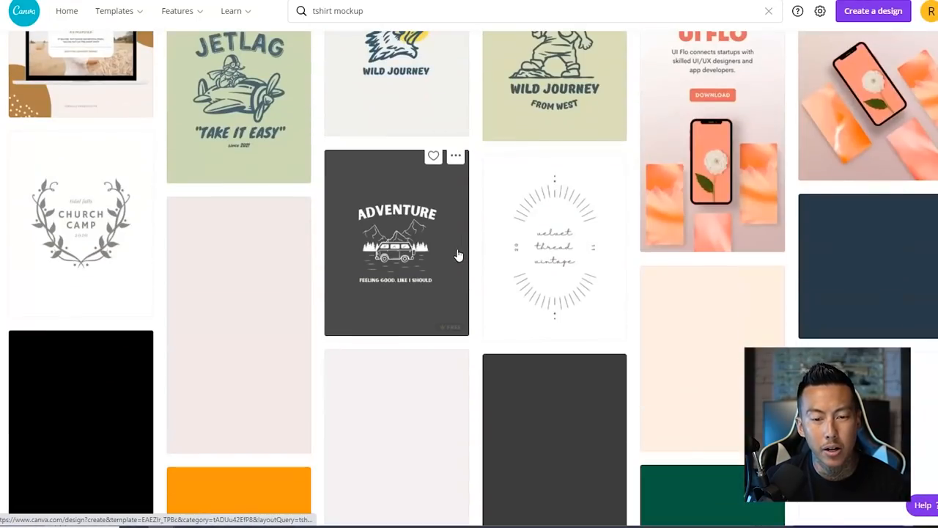
pyautogui.scroll(-3)
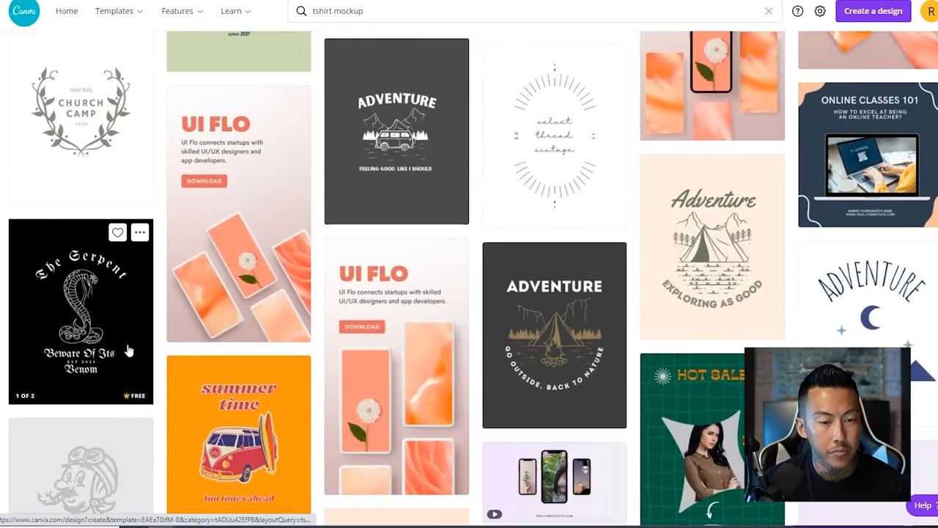
pyautogui.click(80, 311)
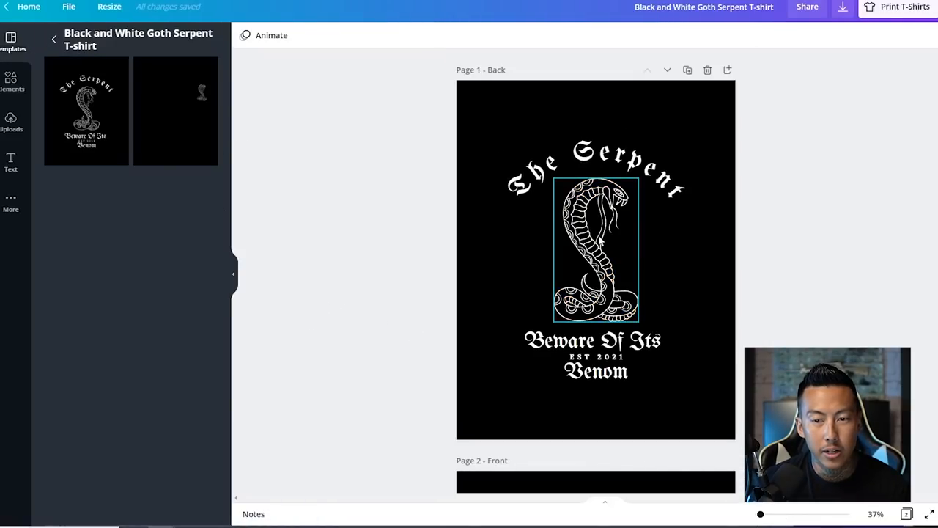
# Step: Select the serpent illustration and search Elements for 'ninja' graphics
pyautogui.click(595, 249)
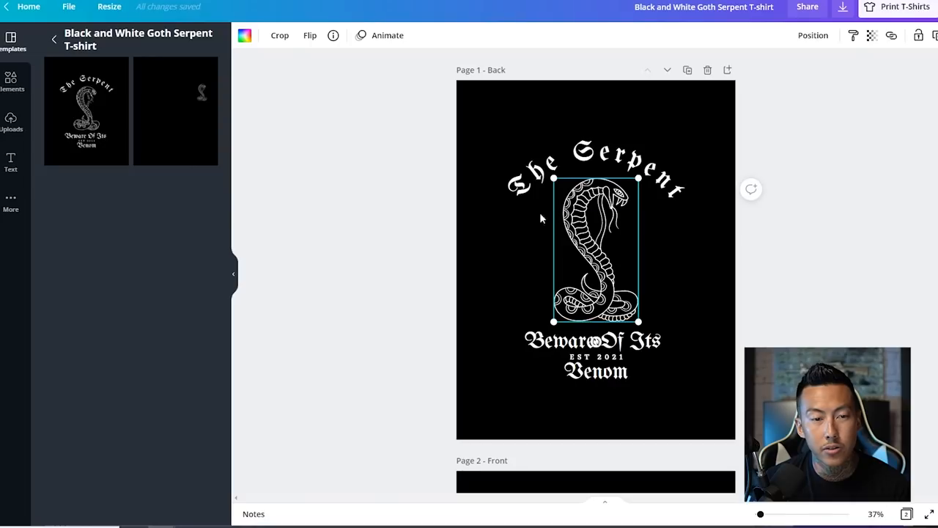
pyautogui.click(11, 81)
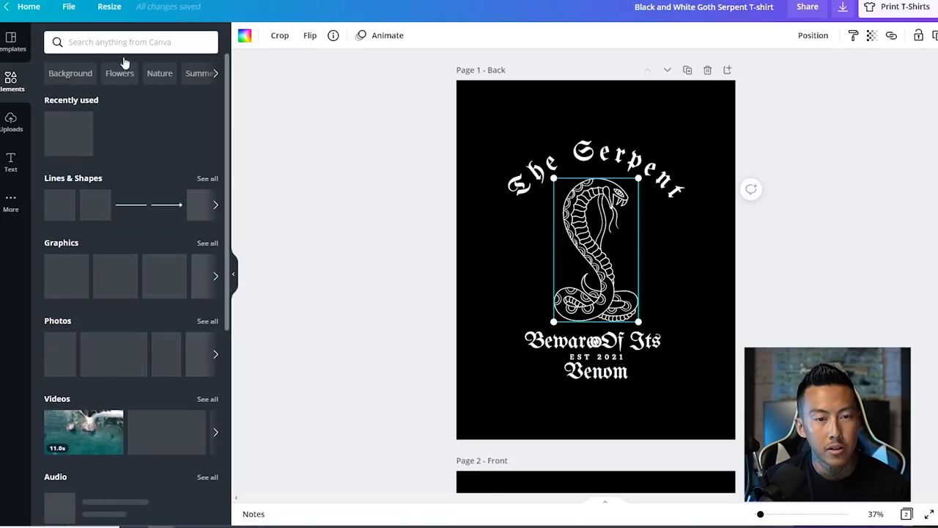
pyautogui.write('ninja')
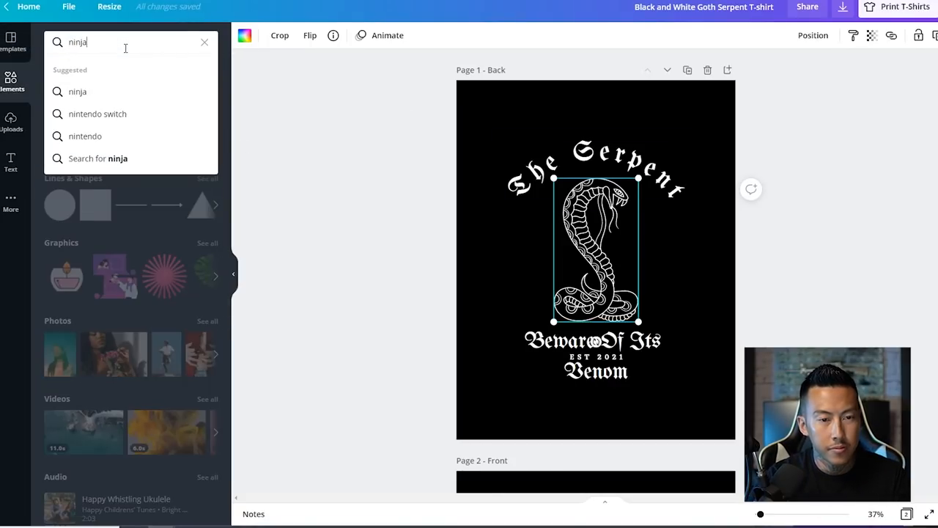
pyautogui.press('Enter')
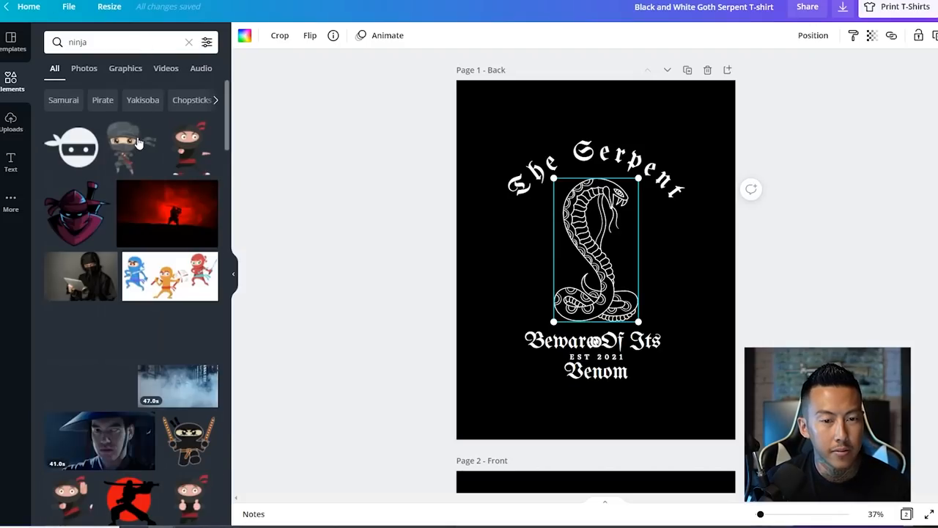
pyautogui.scroll(-3)
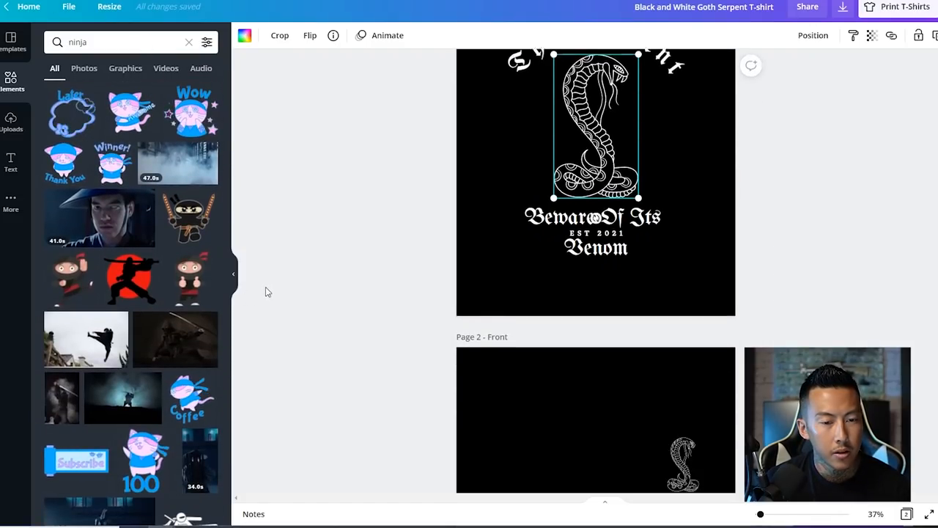
pyautogui.scroll(-3)
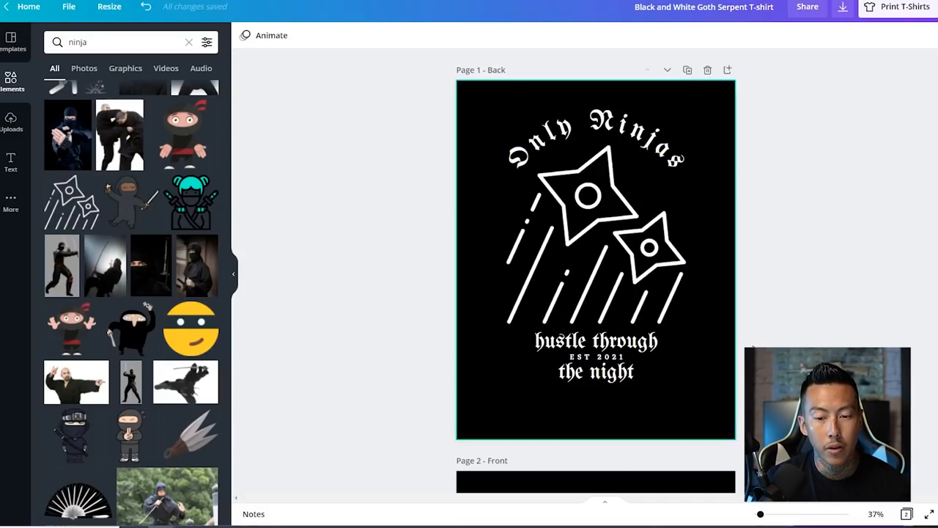
# Step: Review the Only Ninjas back page and select the two throwing stars graphic
pyautogui.click(593, 235)
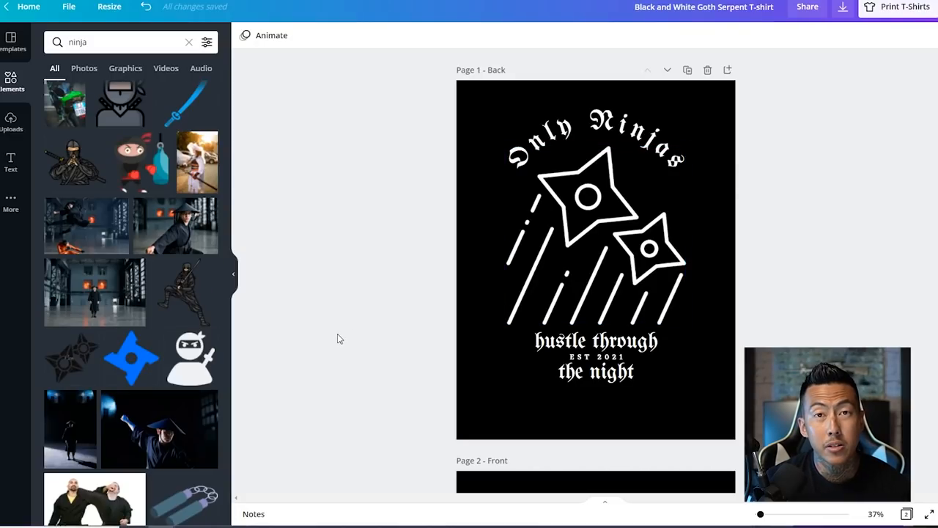
pyautogui.click(595, 260)
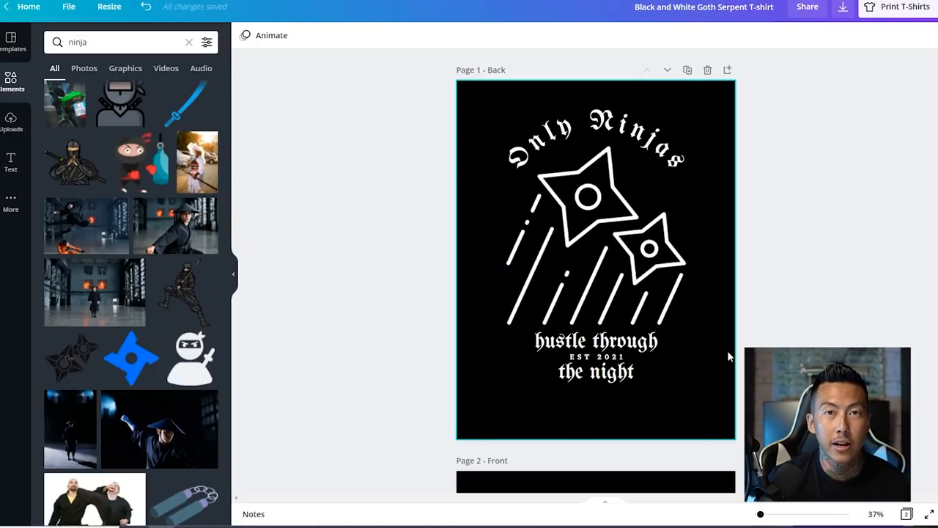
pyautogui.click(595, 356)
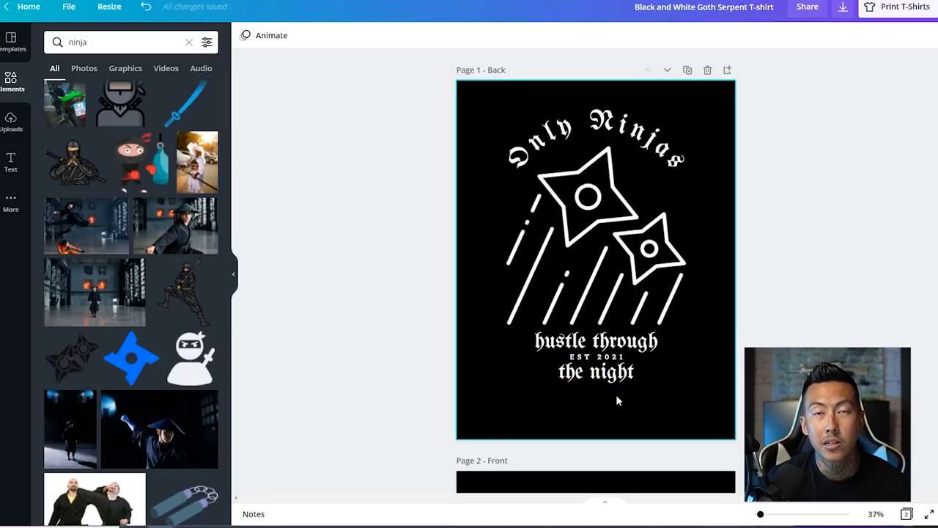
pyautogui.click(596, 356)
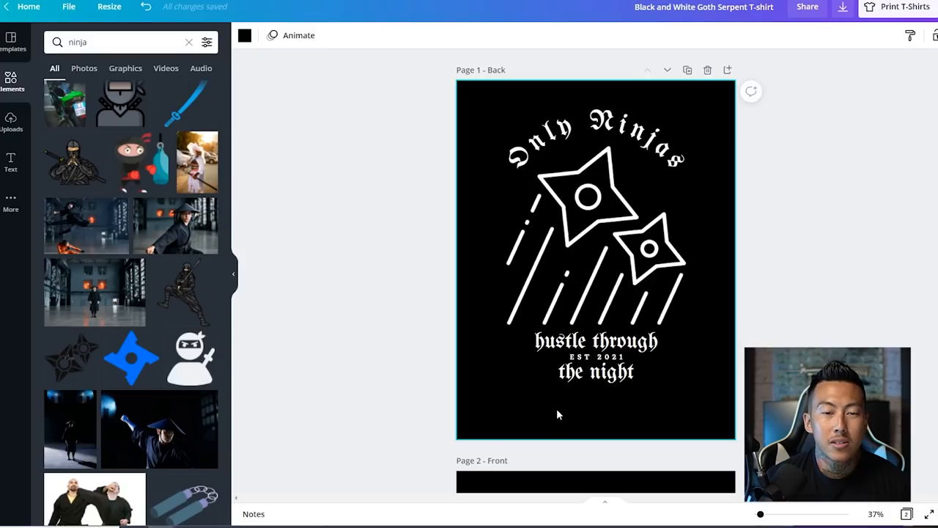
pyautogui.scroll(-3)
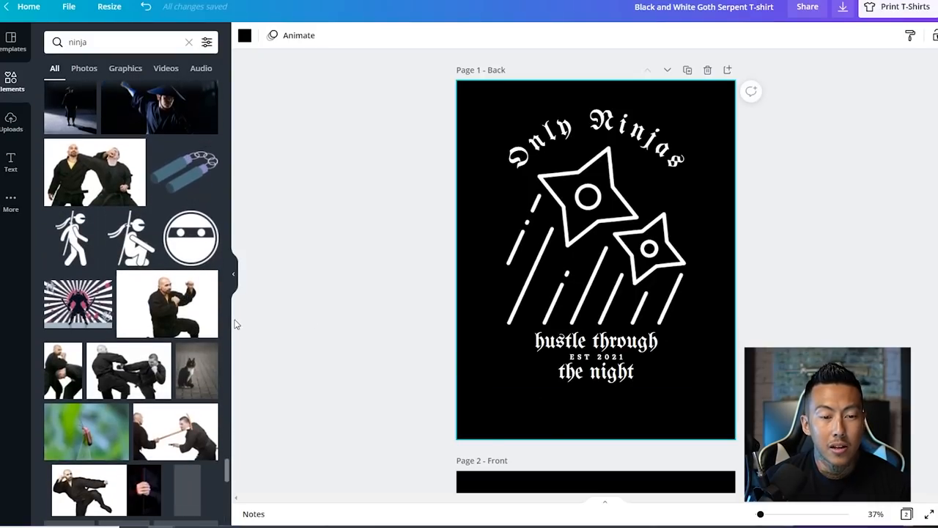
pyautogui.scroll(-3)
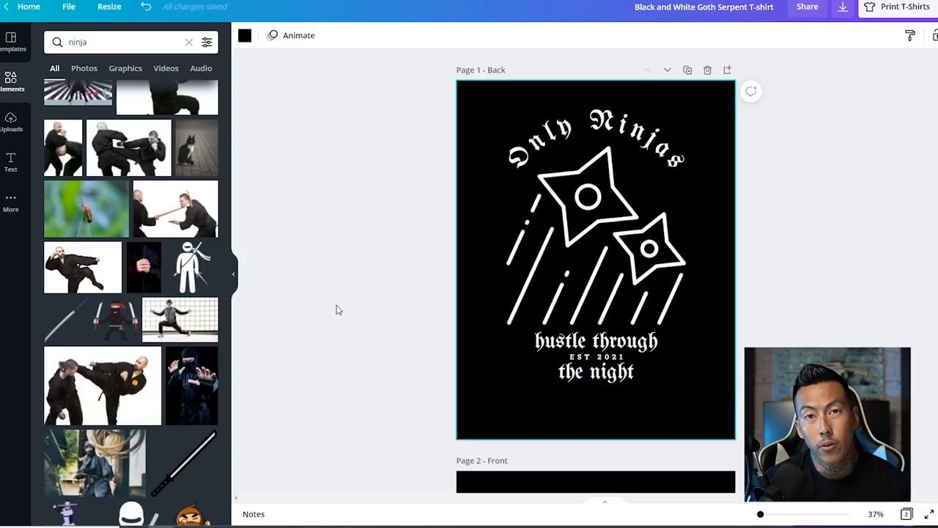
pyautogui.moveTo(799, 120)
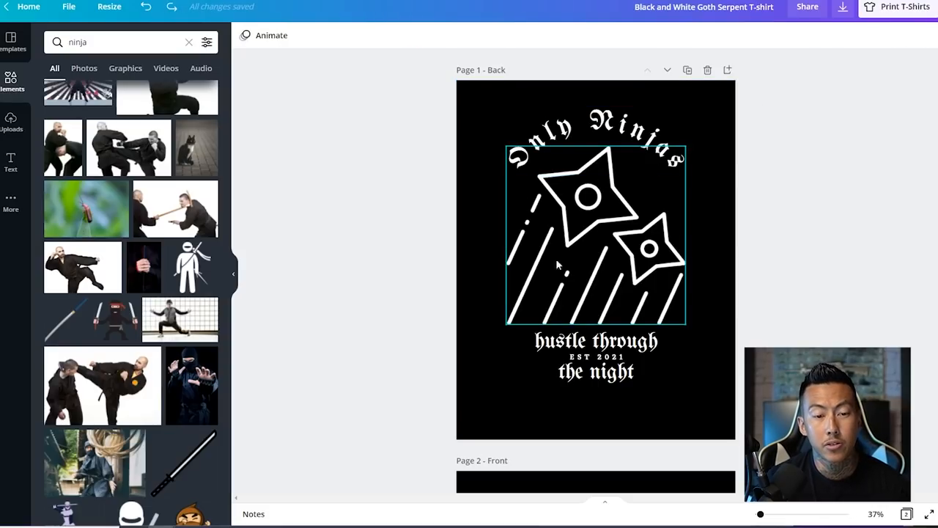
pyautogui.click(821, 174)
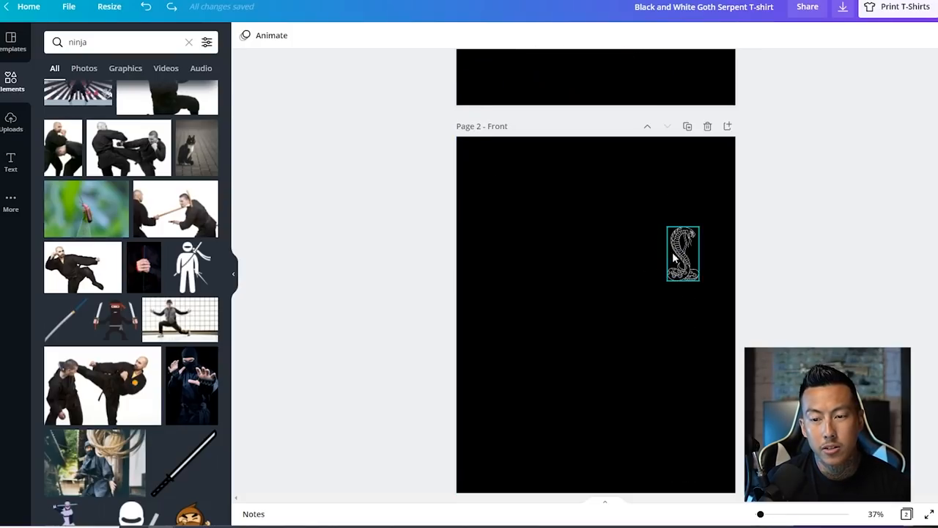
# Step: Replace the two throwing stars with a three-throwing-star graphic in the middle of the page
pyautogui.click(683, 253)
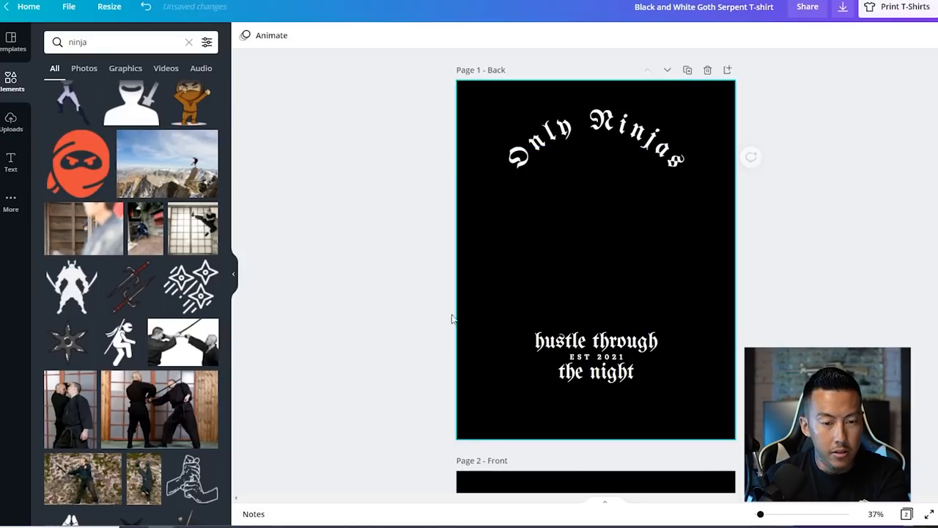
pyautogui.click(600, 263)
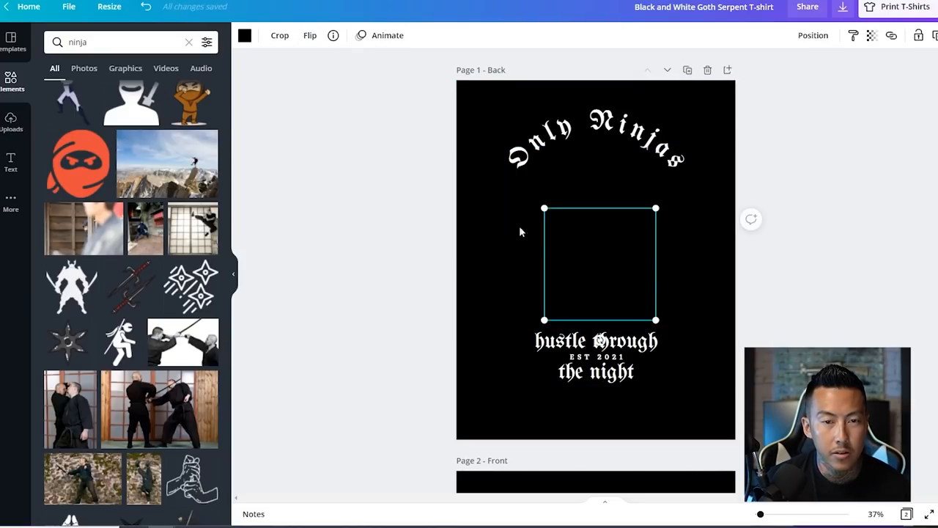
pyautogui.click(244, 35)
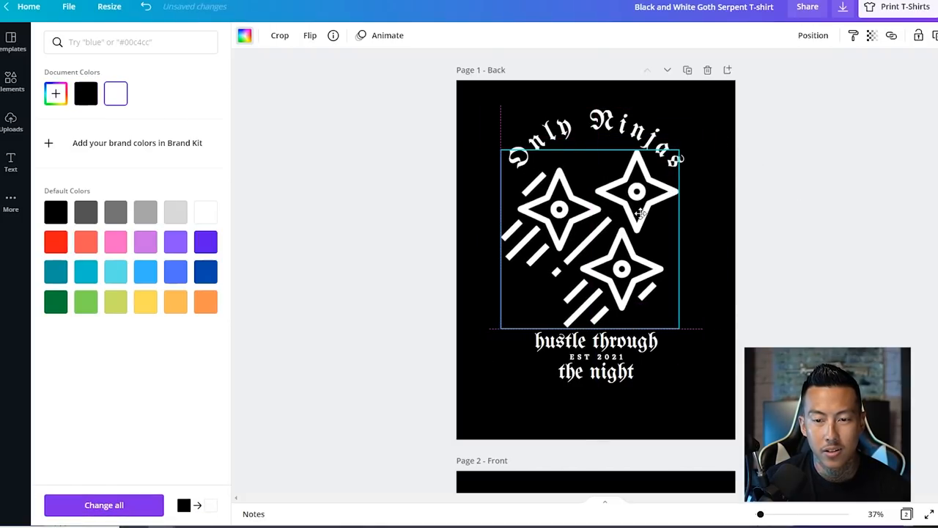
pyautogui.write('ninja')
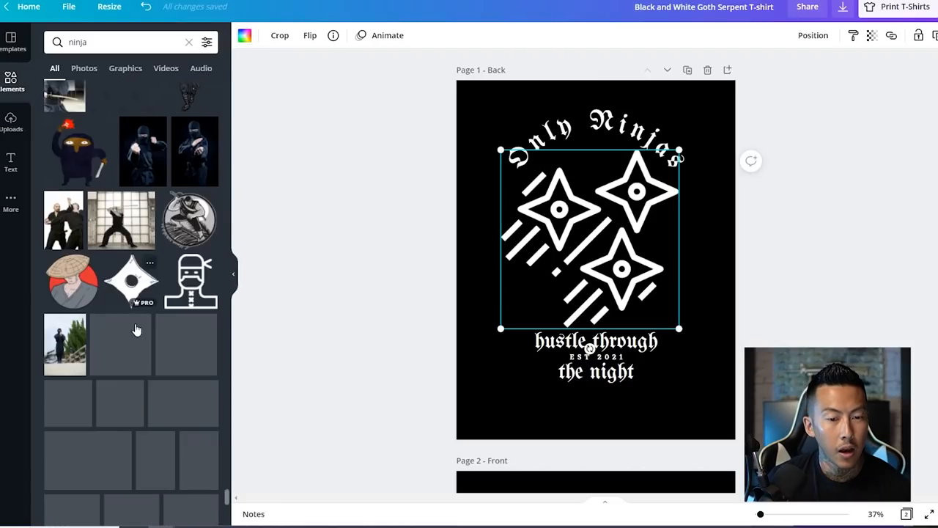
pyautogui.scroll(-3)
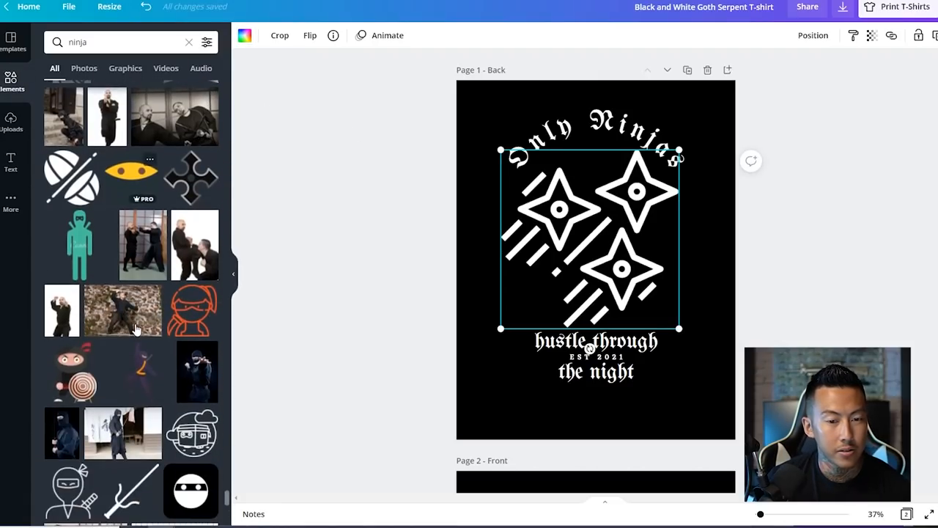
pyautogui.scroll(-3)
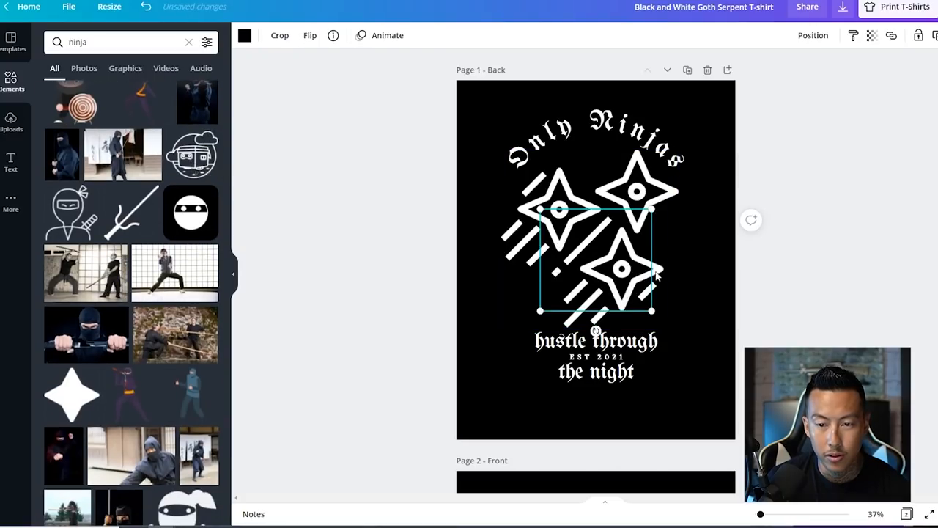
# Step: Switch 'TAKE TIME' to the Horizon font after trying Archivo Black
pyautogui.click(593, 139)
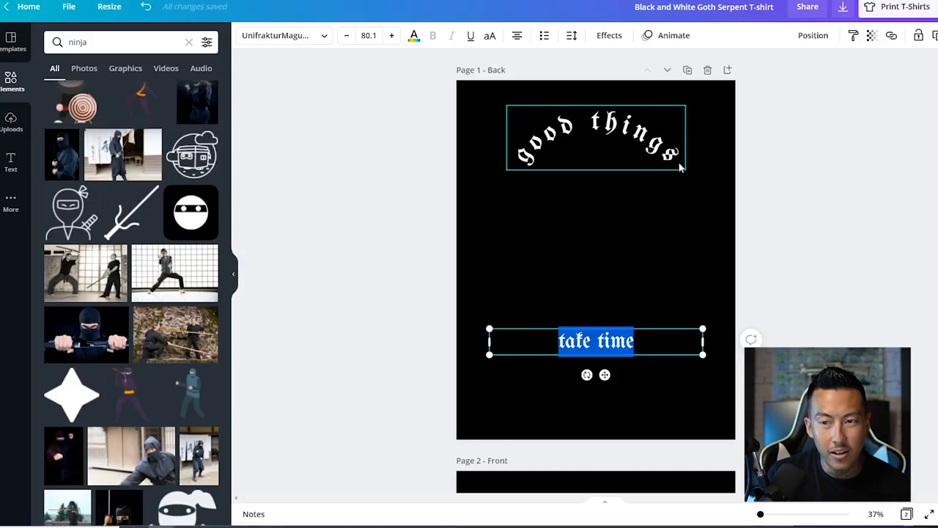
pyautogui.click(283, 36)
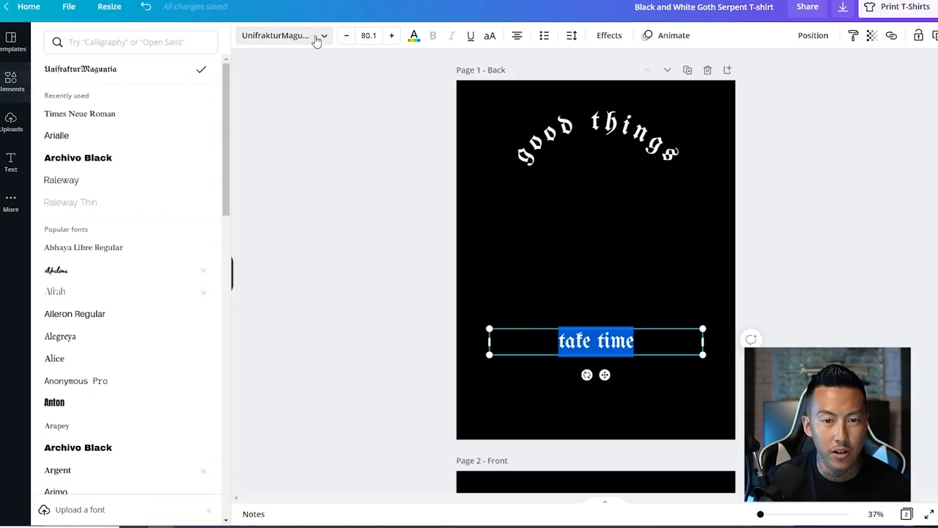
pyautogui.click(78, 157)
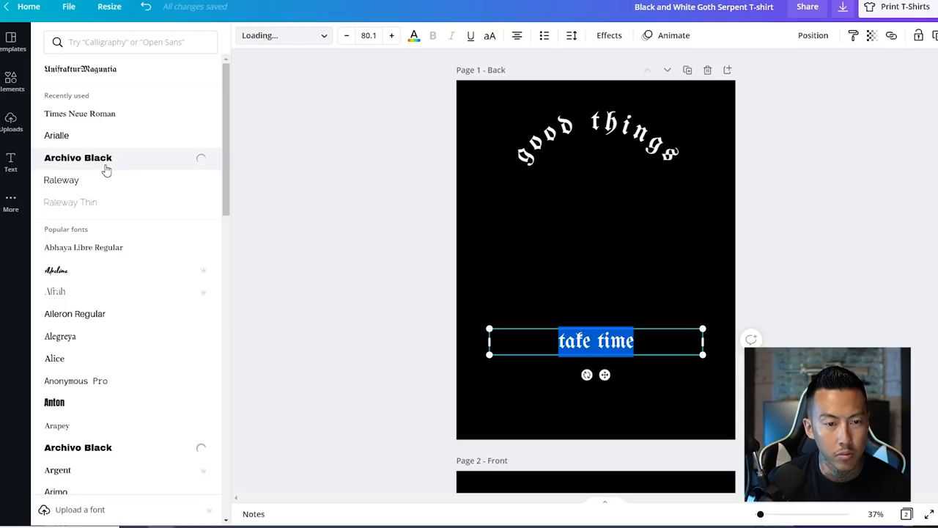
pyautogui.click(78, 157)
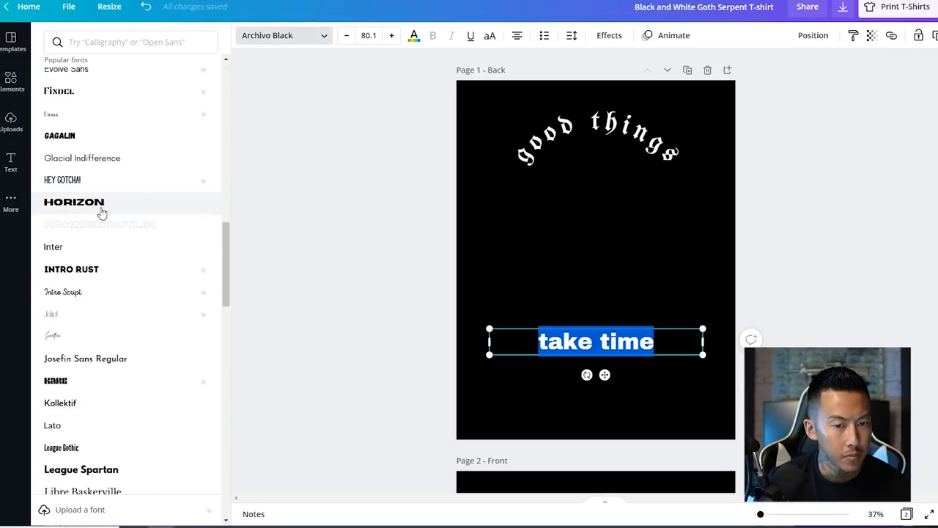
pyautogui.click(74, 201)
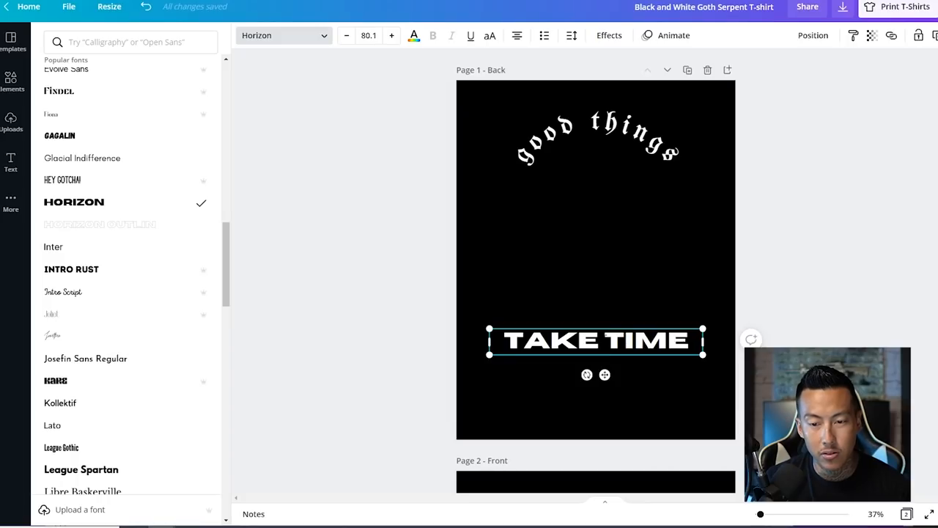
pyautogui.click(595, 138)
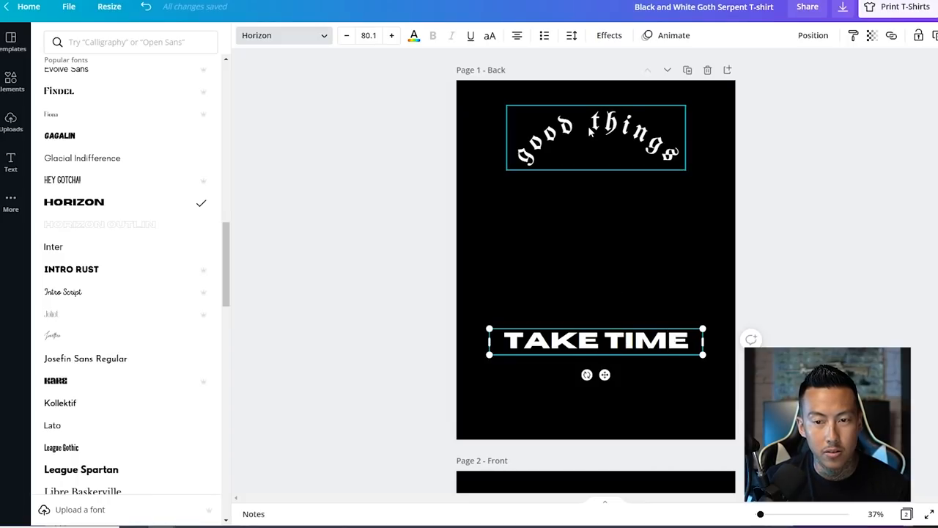
pyautogui.write('ninja')
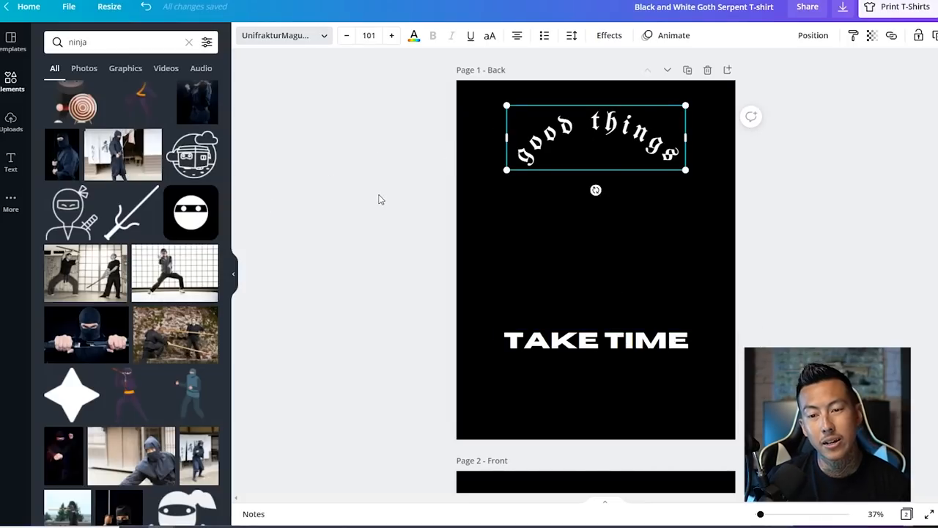
# Step: Search Elements for 'time' and 'hourglass', add the outline hourglass and colour it white
pyautogui.click(110, 41)
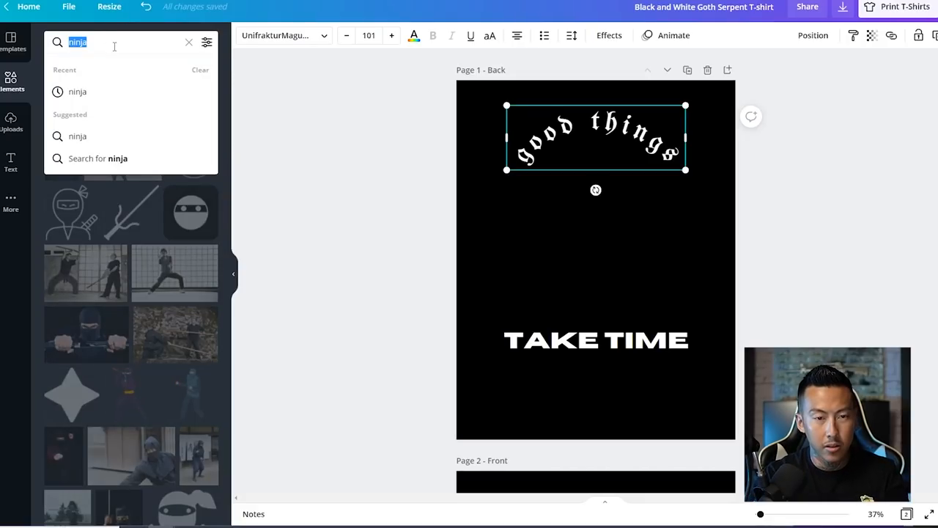
pyautogui.write('time')
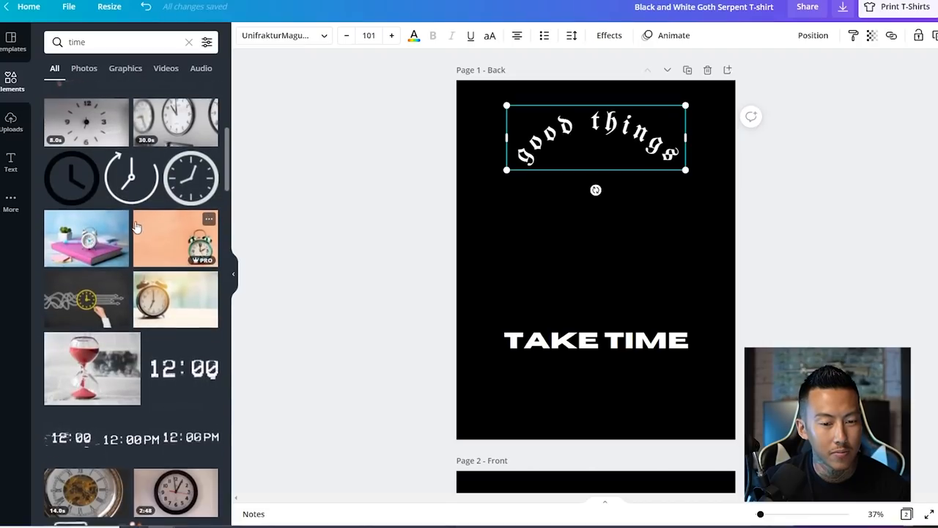
pyautogui.scroll(-3)
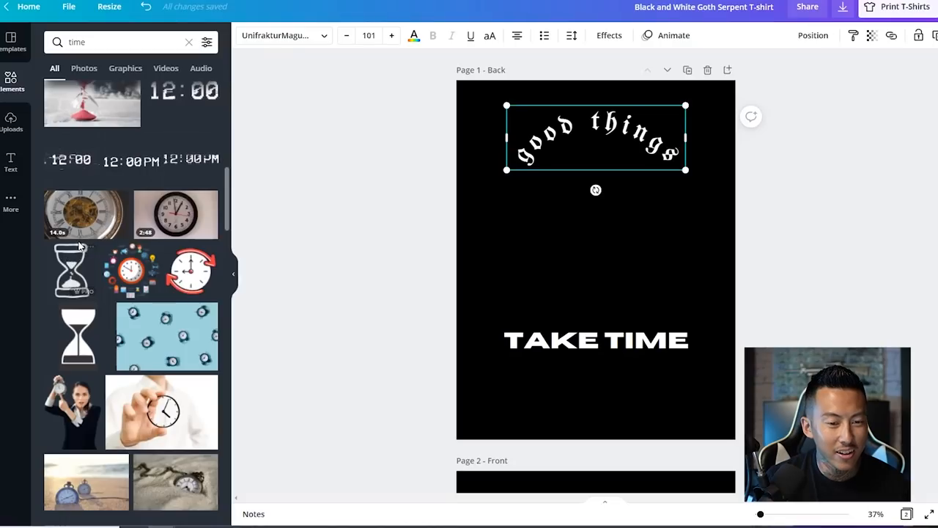
pyautogui.scroll(-3)
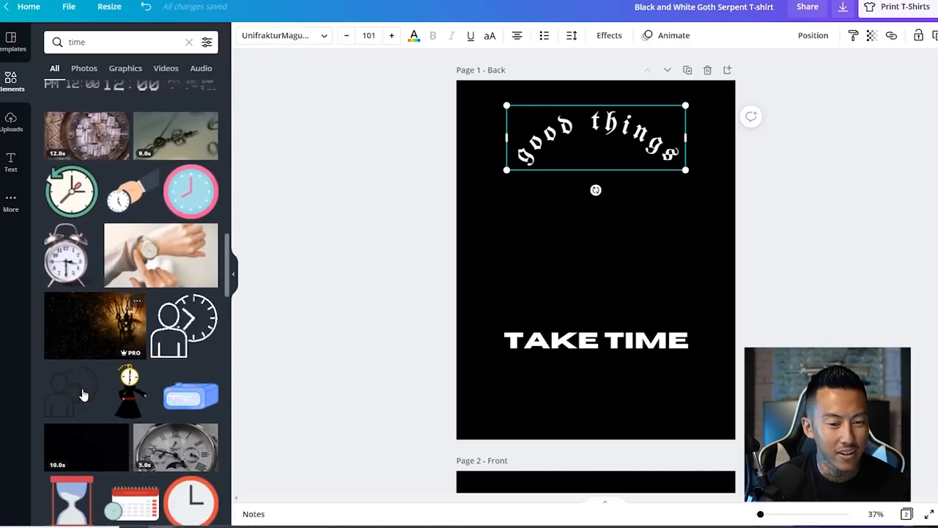
pyautogui.click(109, 42)
pyautogui.write('hourglass')
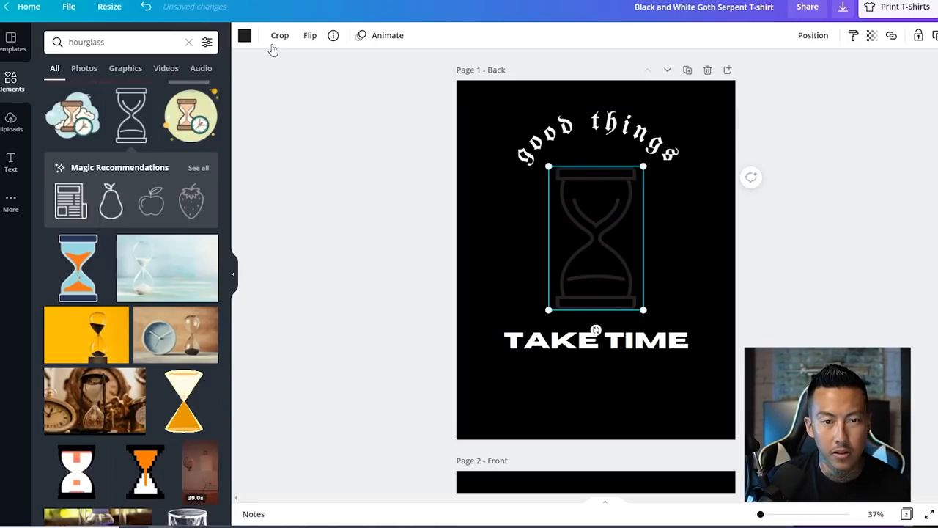
pyautogui.click(244, 35)
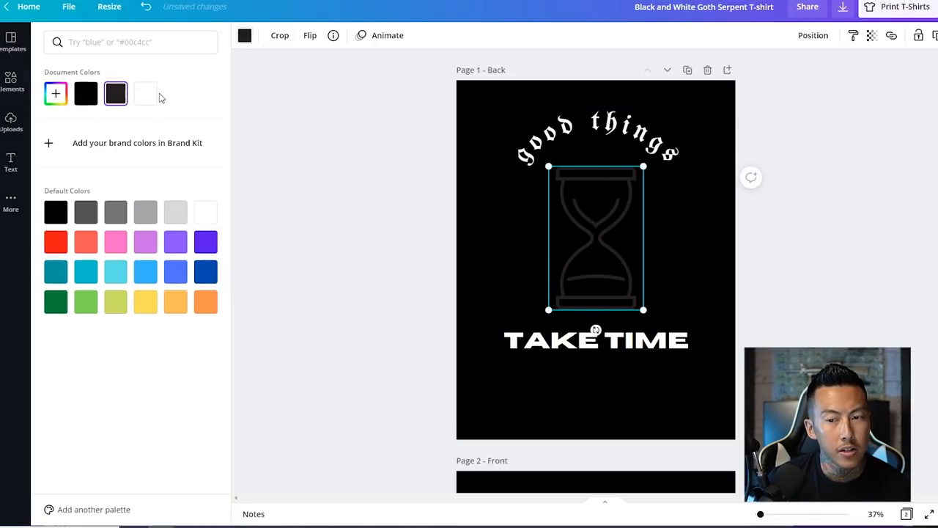
pyautogui.write('hourglass')
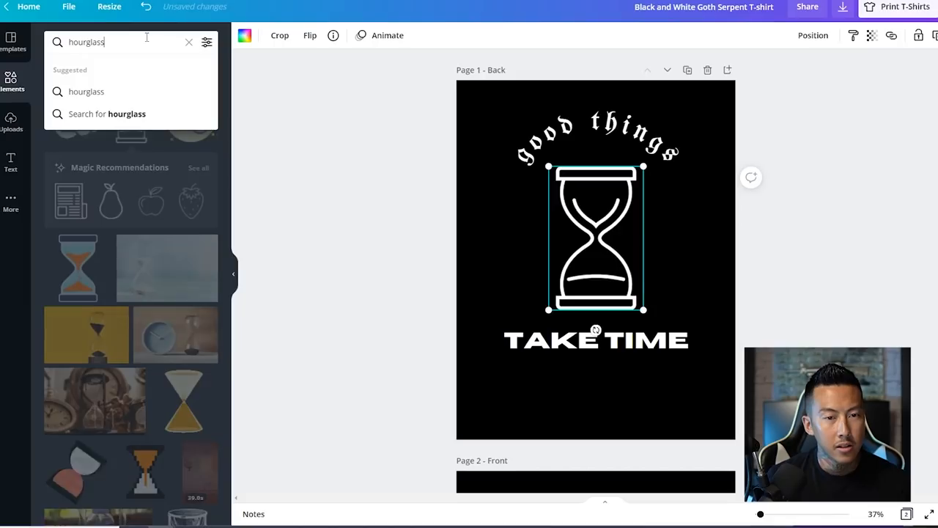
# Step: Duplicate the outline cloud and place one copy on each side of the hourglass
pyautogui.write('clouds')
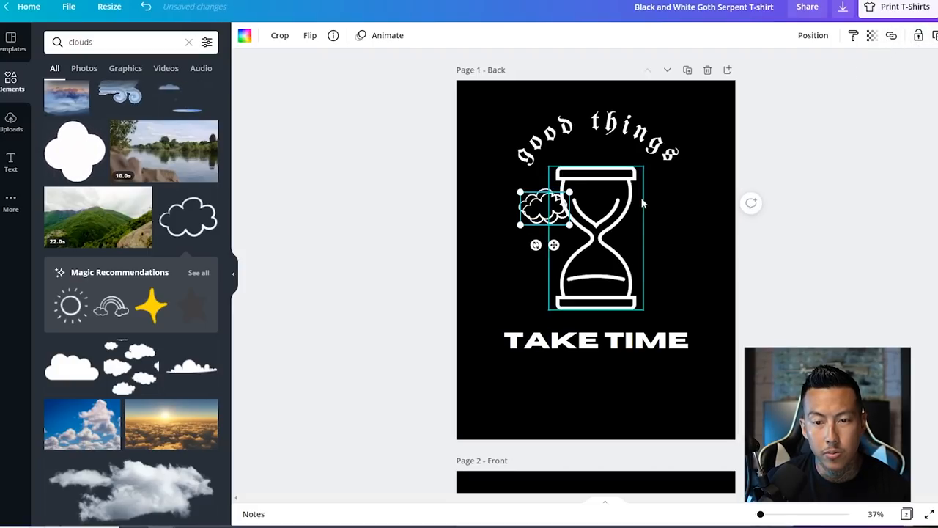
pyautogui.moveTo(542, 209); pyautogui.dragTo(652, 216)
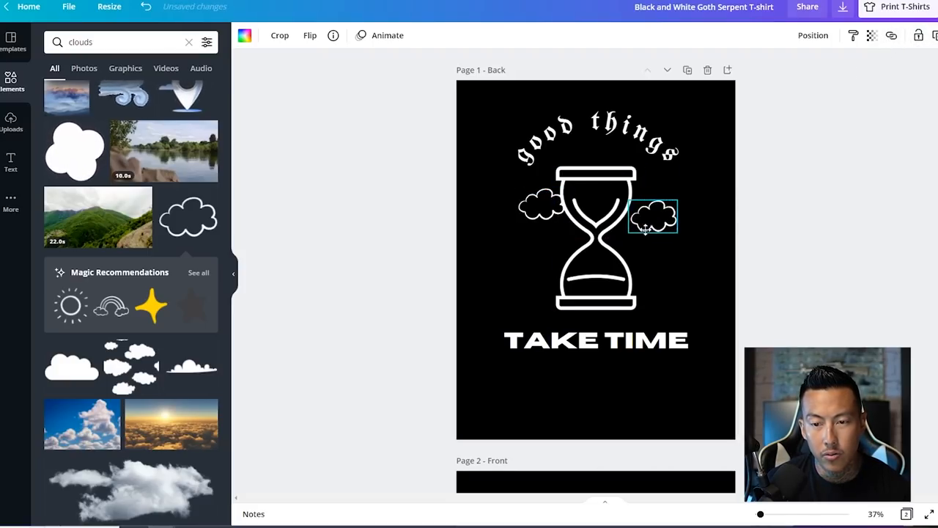
pyautogui.click(652, 216)
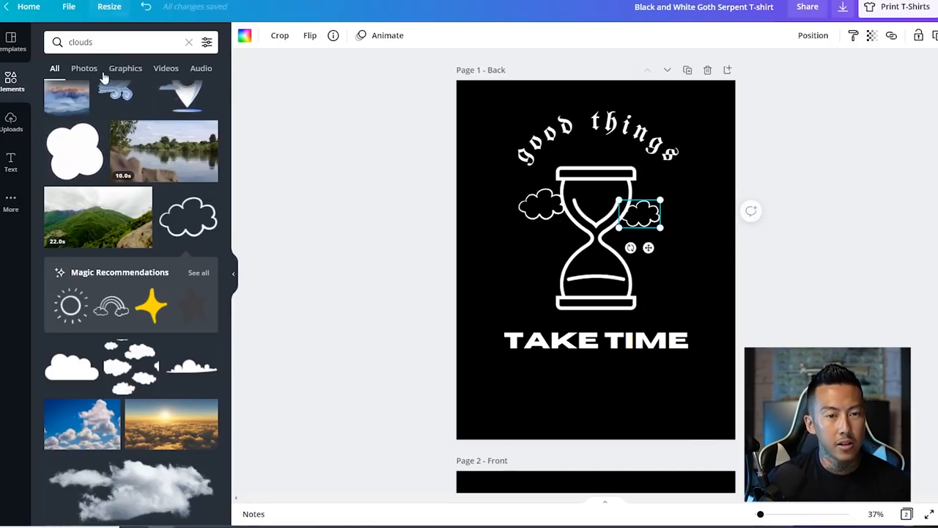
pyautogui.write('light')
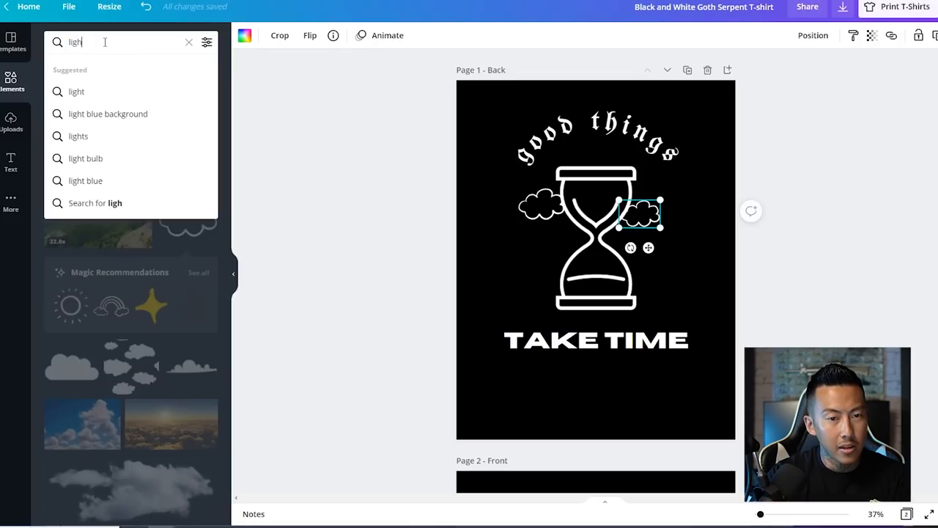
# Step: Add a yellow lightning bolt, enlarged at the hourglass's right past TAKE TIME
pyautogui.write('lightning bolt')
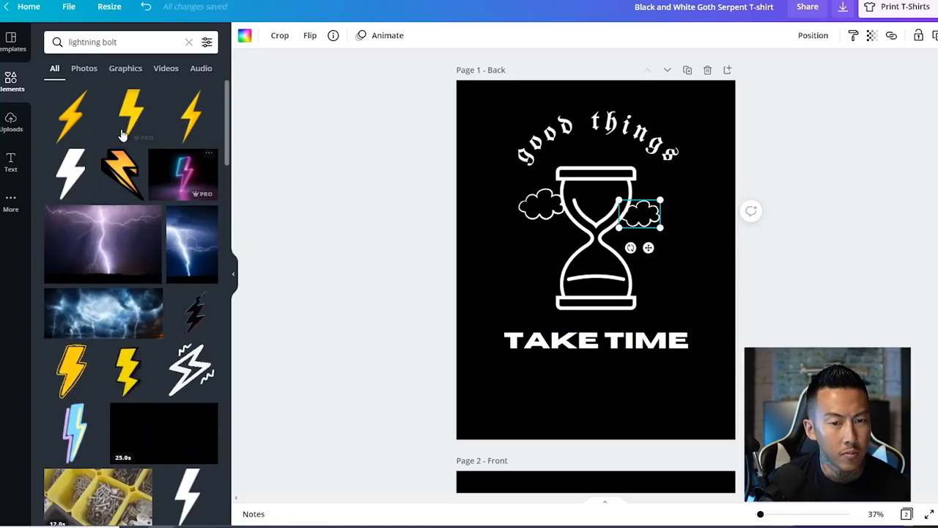
pyautogui.scroll(-3)
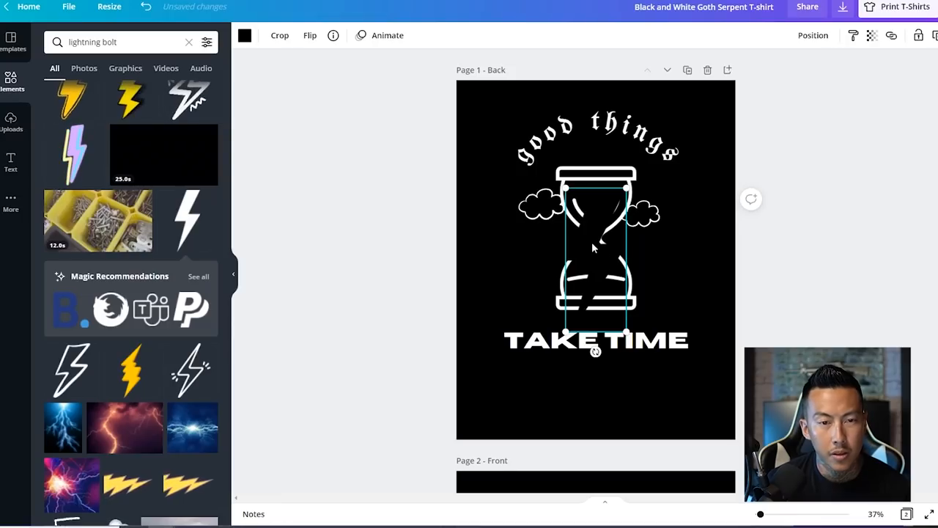
pyautogui.click(244, 35)
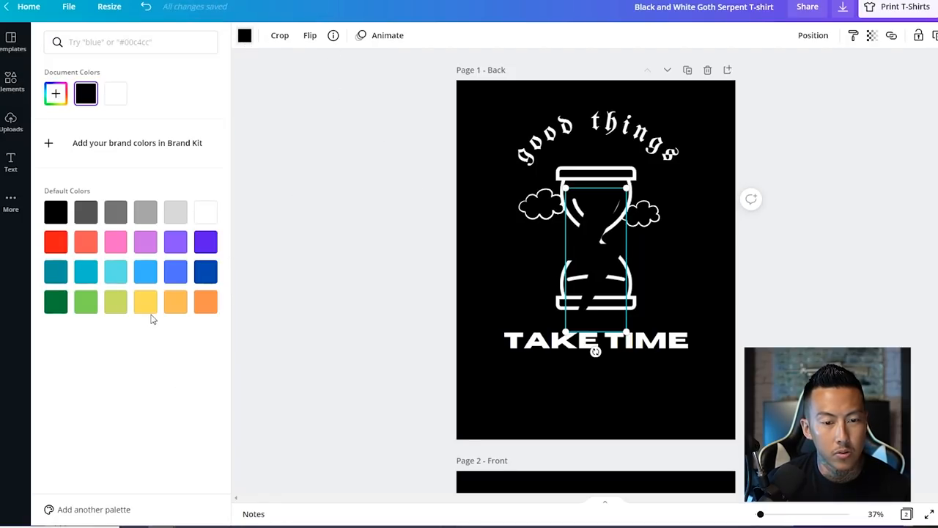
pyautogui.click(145, 301)
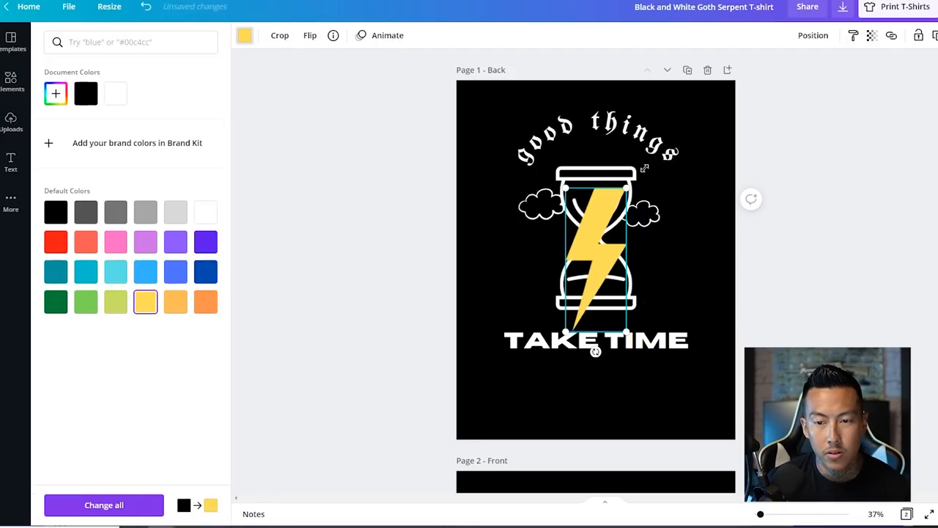
pyautogui.moveTo(597, 242); pyautogui.dragTo(638, 232)
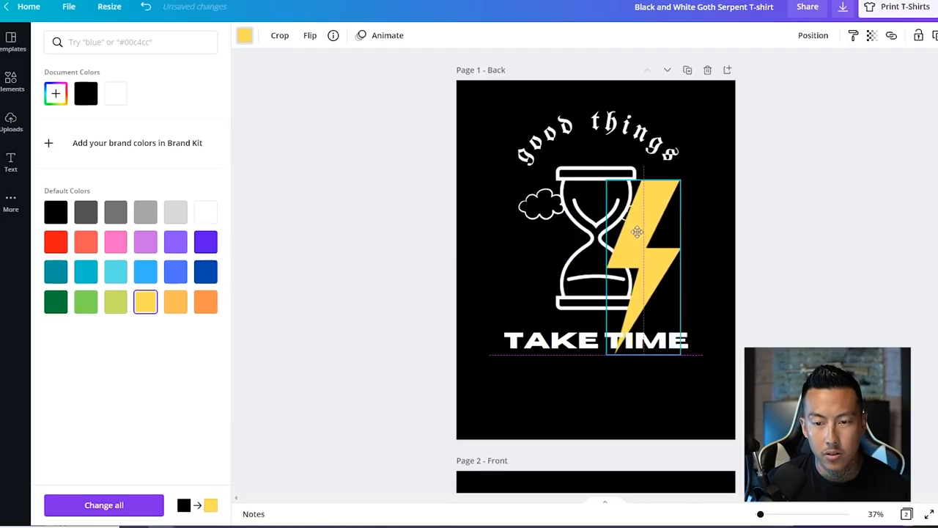
pyautogui.moveTo(637, 233); pyautogui.dragTo(627, 175)
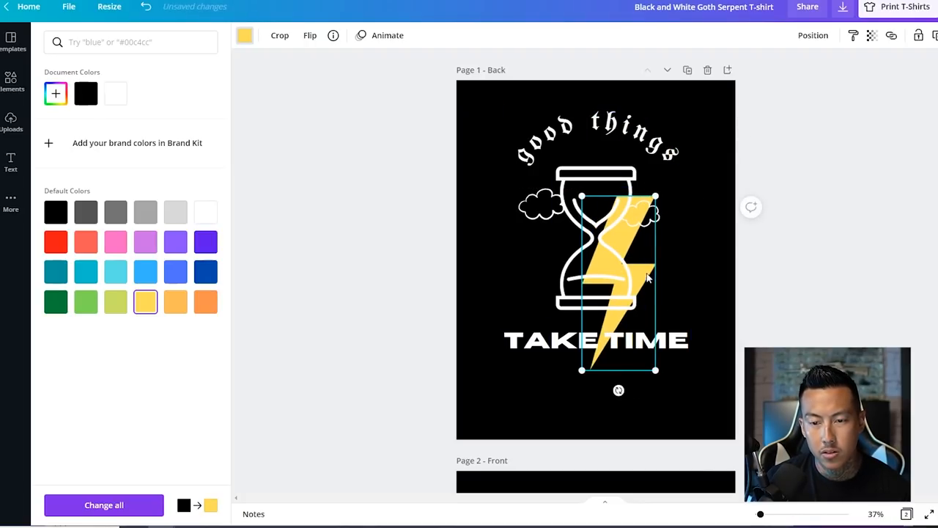
# Step: Place a smaller lightning bolt at the hourglass's upper left
pyautogui.moveTo(620, 282); pyautogui.dragTo(682, 264)
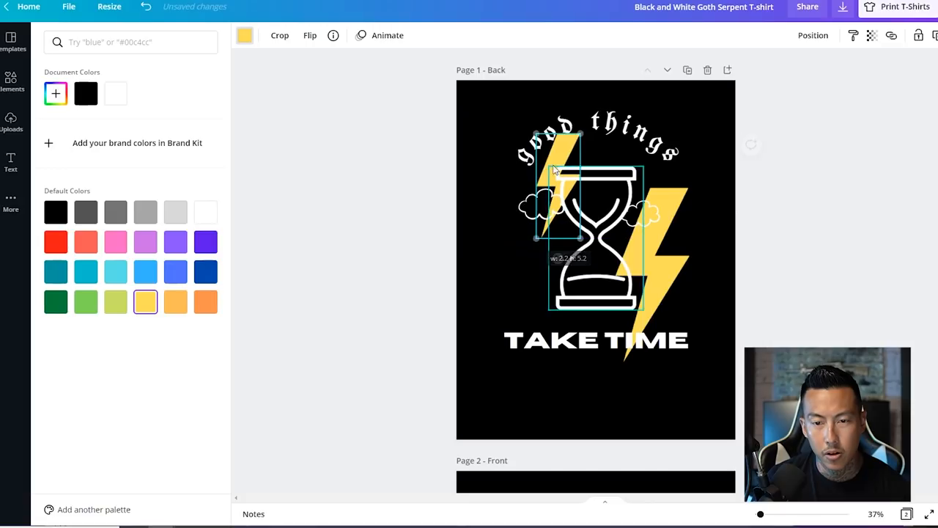
pyautogui.write('lightning bolt')
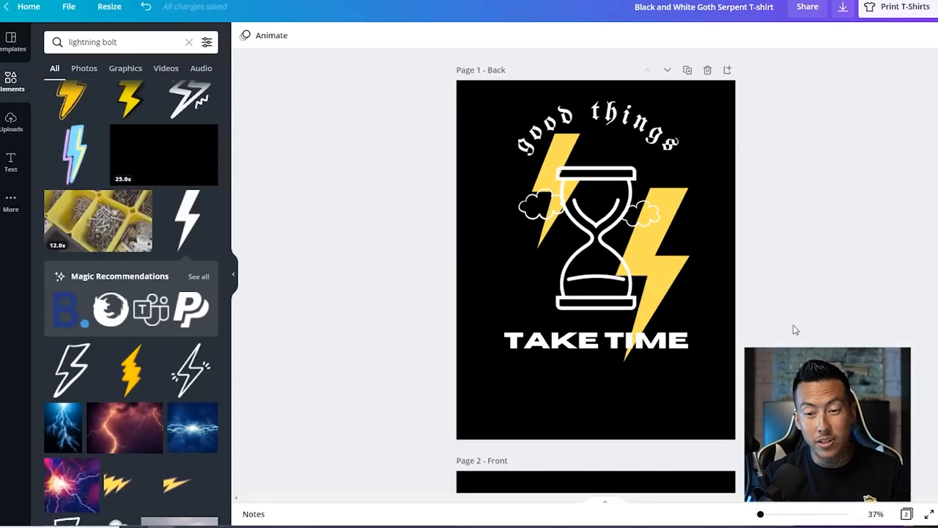
pyautogui.click(595, 339)
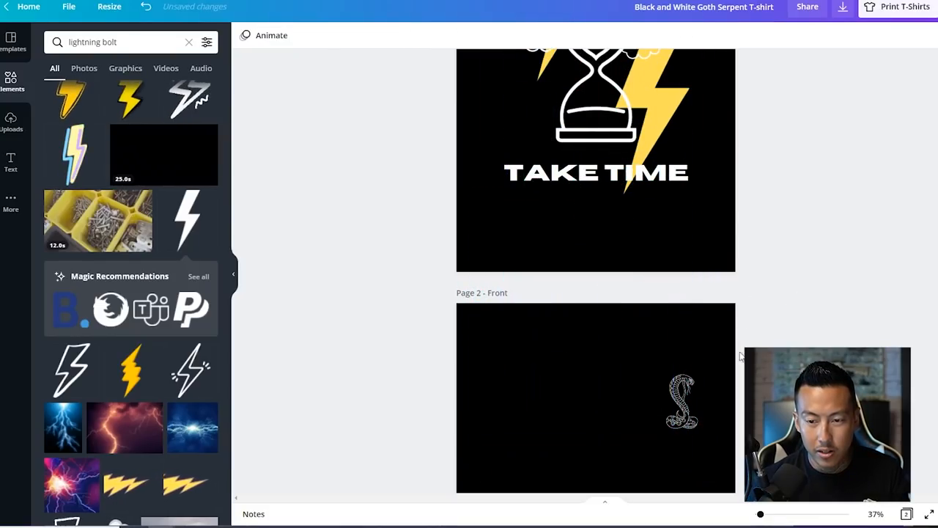
# Step: Remove the curve effect from the small 'good things TAKE TIME' chest title
pyautogui.click(595, 398)
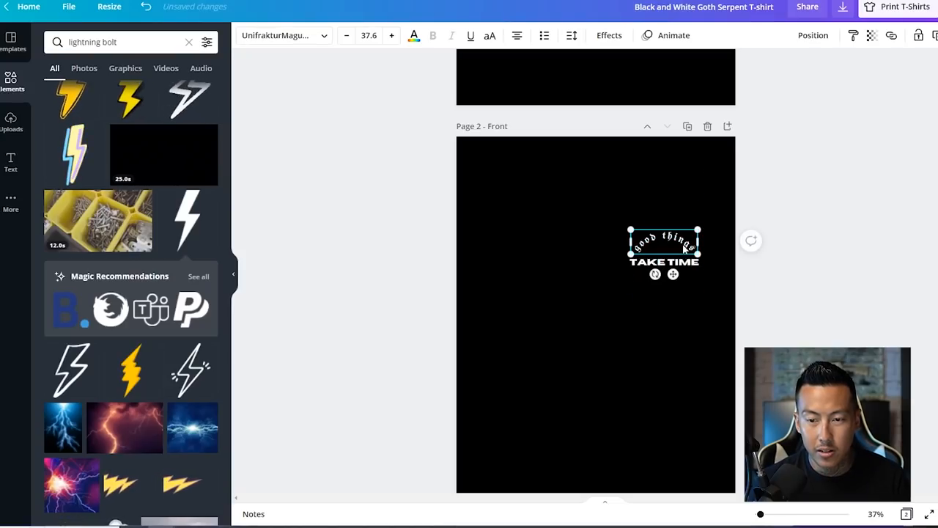
pyautogui.click(608, 35)
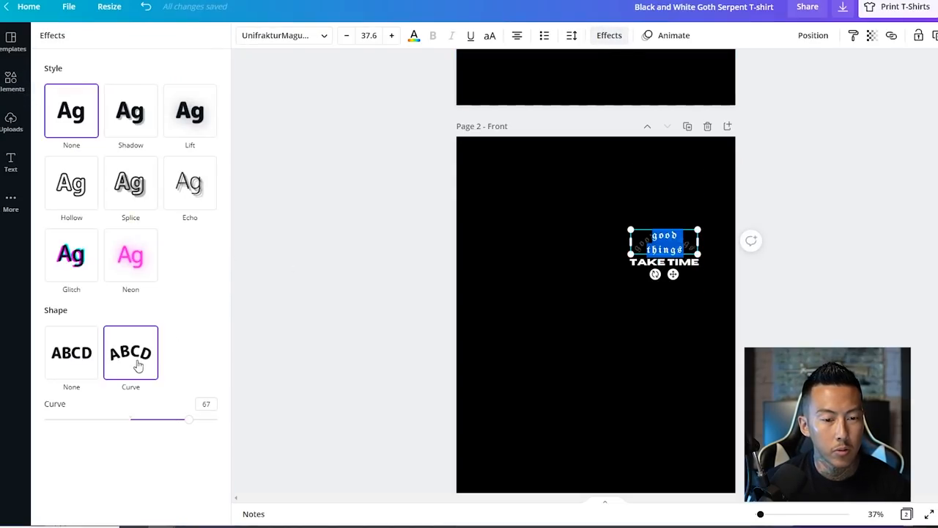
pyautogui.click(71, 352)
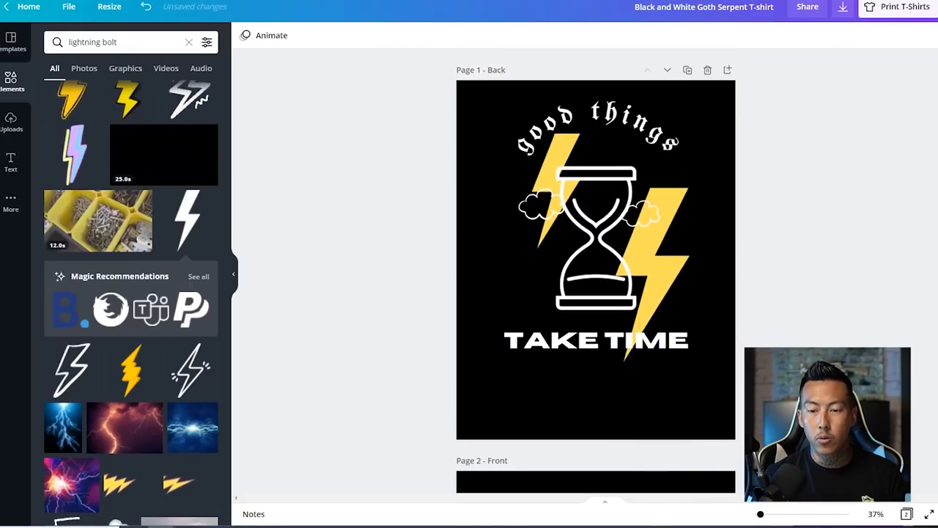
pyautogui.scroll(-3)
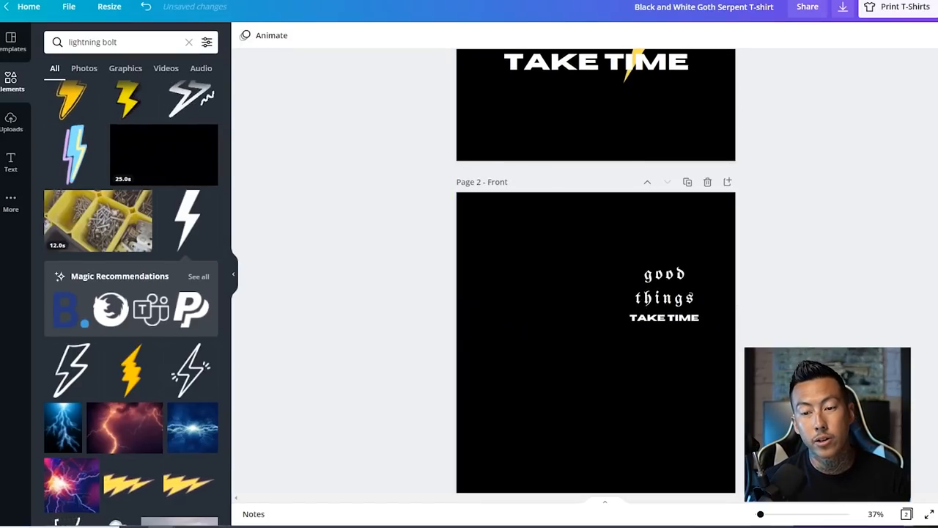